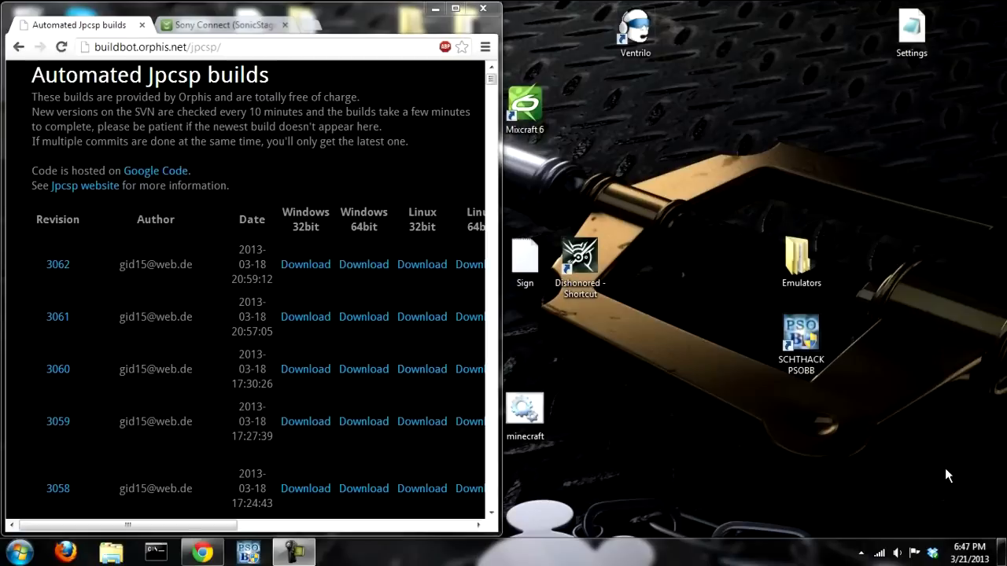
{"action": "mouse_move", "coordinate": [642, 344]}
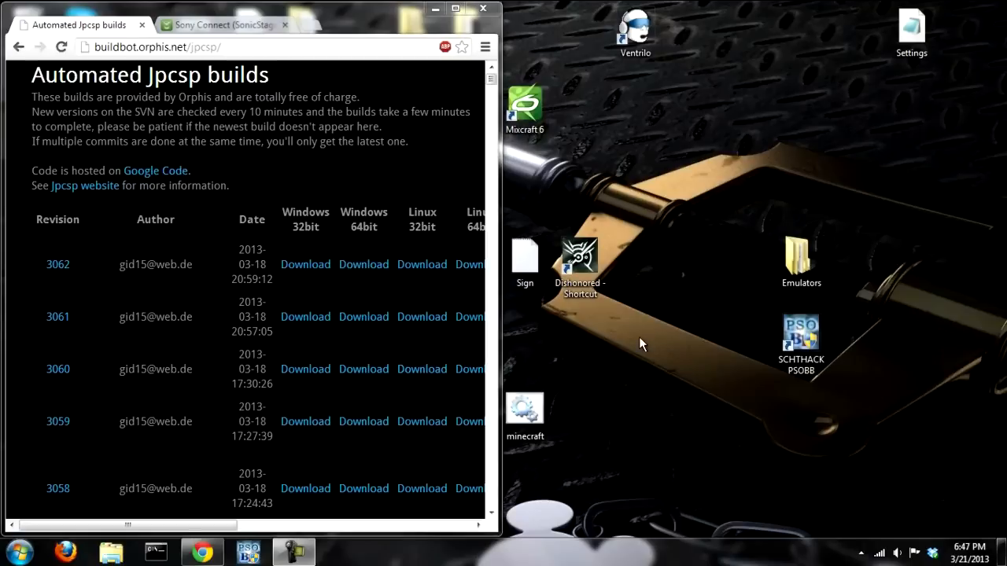
{"action": "mouse_move", "coordinate": [674, 299]}
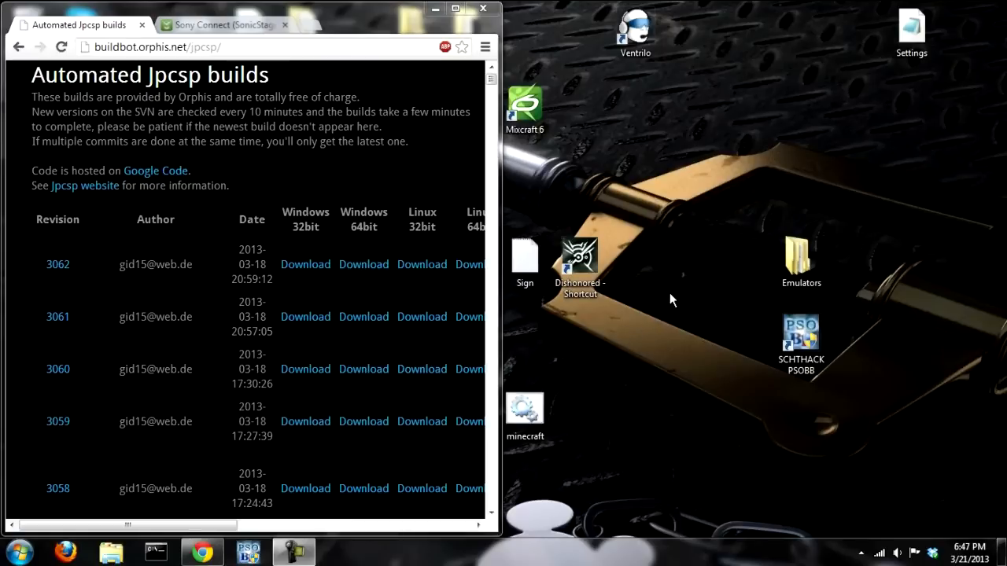
{"action": "mouse_move", "coordinate": [614, 327]}
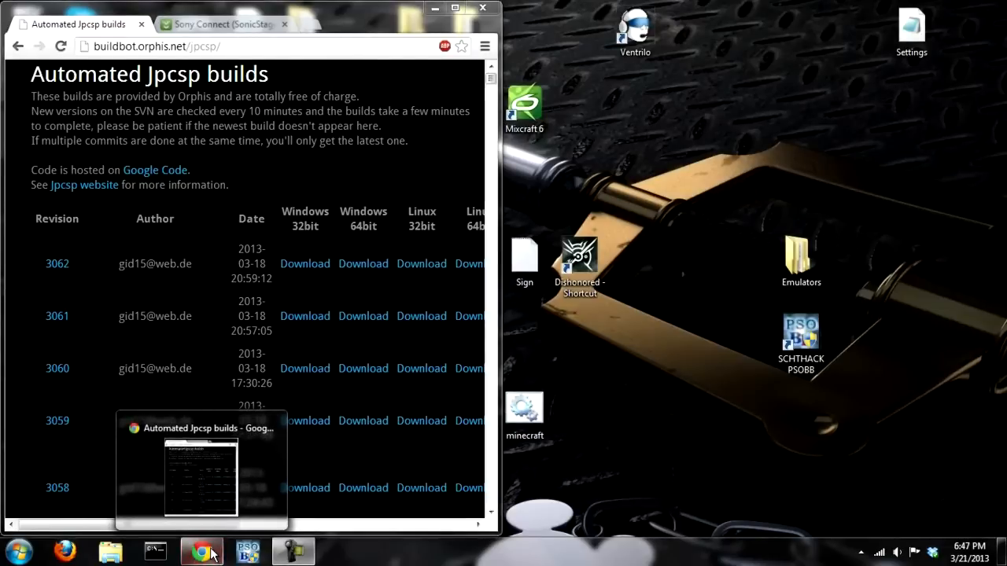
Step: Open a second Chrome window snapped right and search Google for jpcsp
{"action": "right_click", "coordinate": [201, 551]}
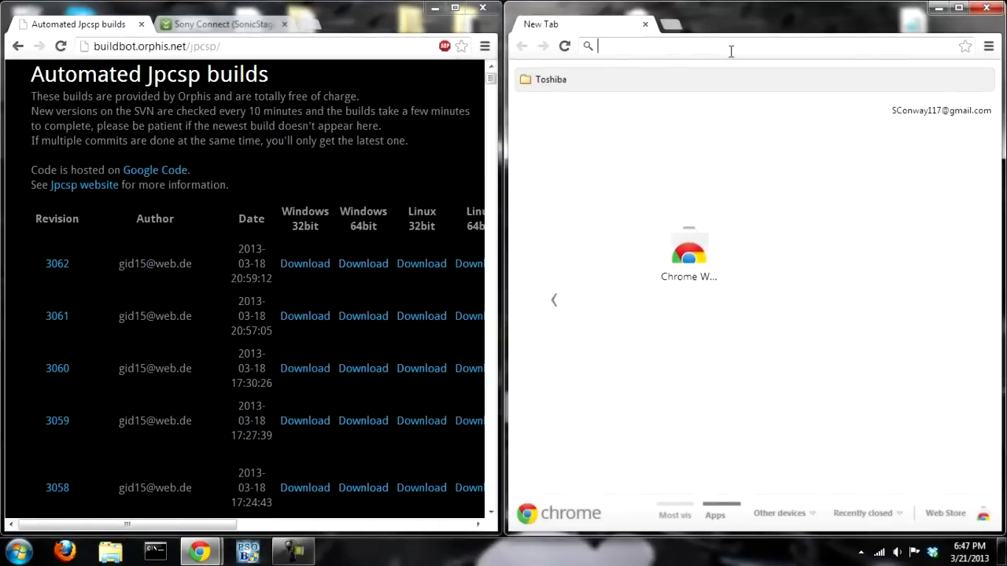
{"action": "type", "text": "jcpsp&rlz=1C1TSNO_enUS499US4"}
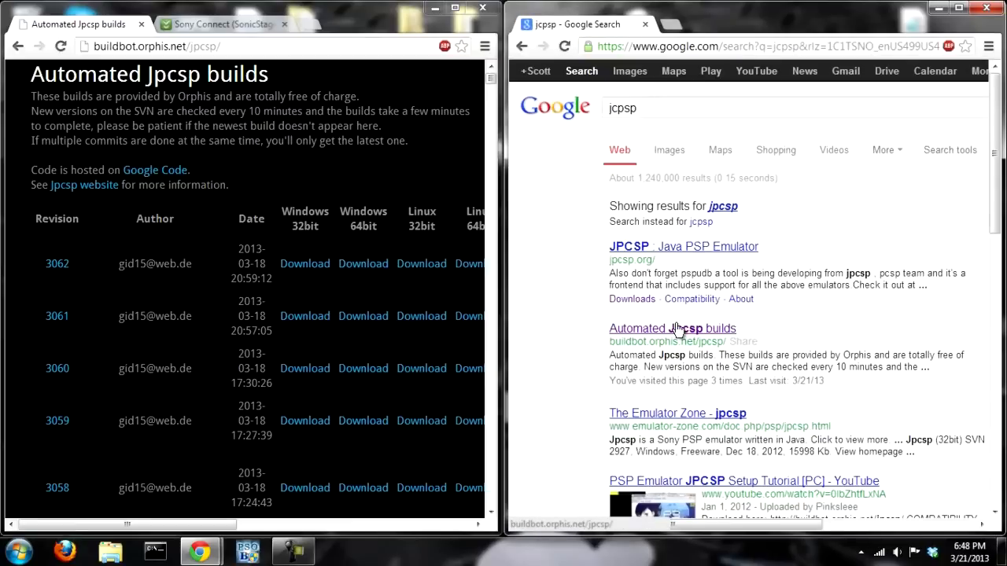
Step: Open the Automated Jpcsp builds search result showing the revision download list
{"action": "left_click", "coordinate": [673, 329]}
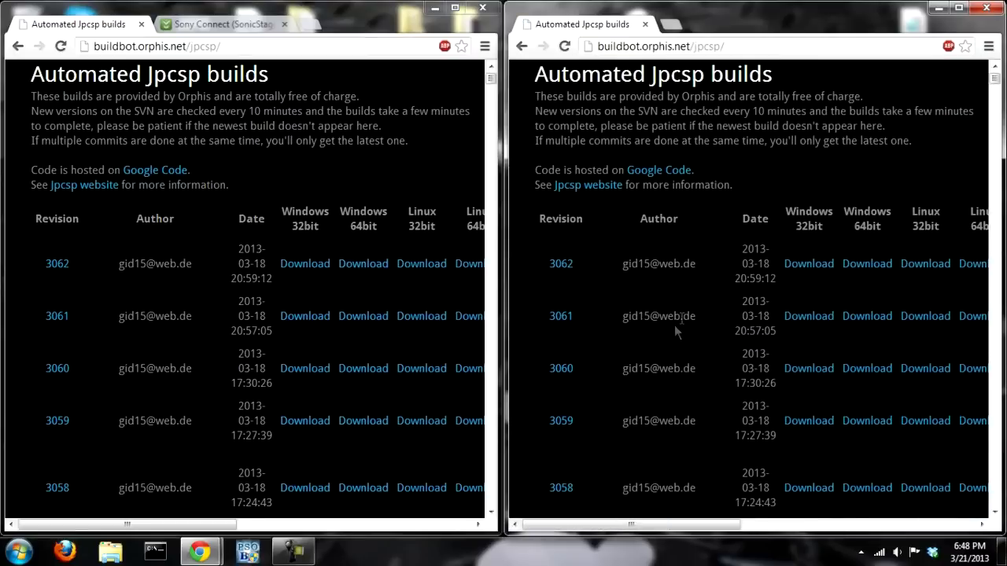
{"action": "mouse_move", "coordinate": [853, 165]}
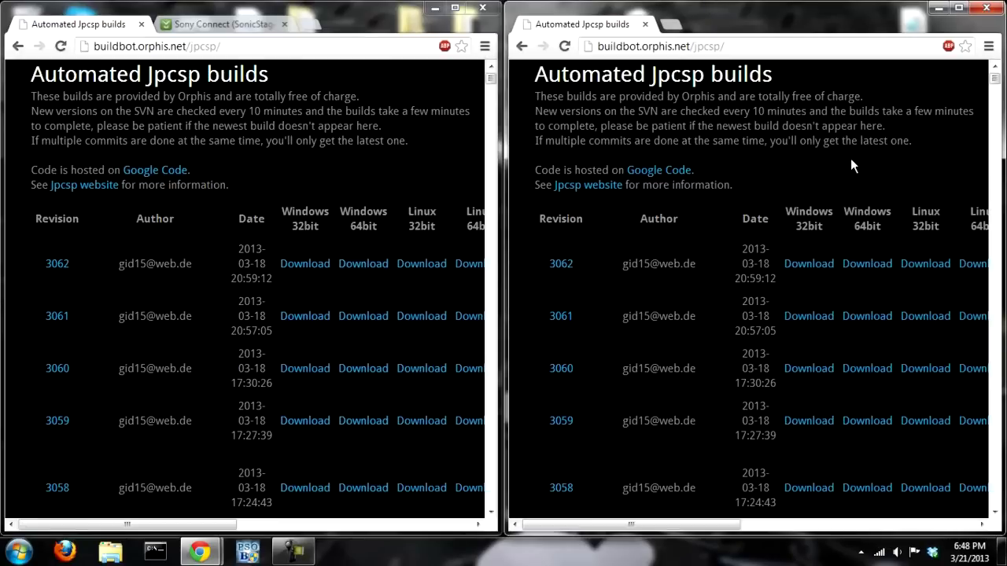
{"action": "mouse_move", "coordinate": [875, 255]}
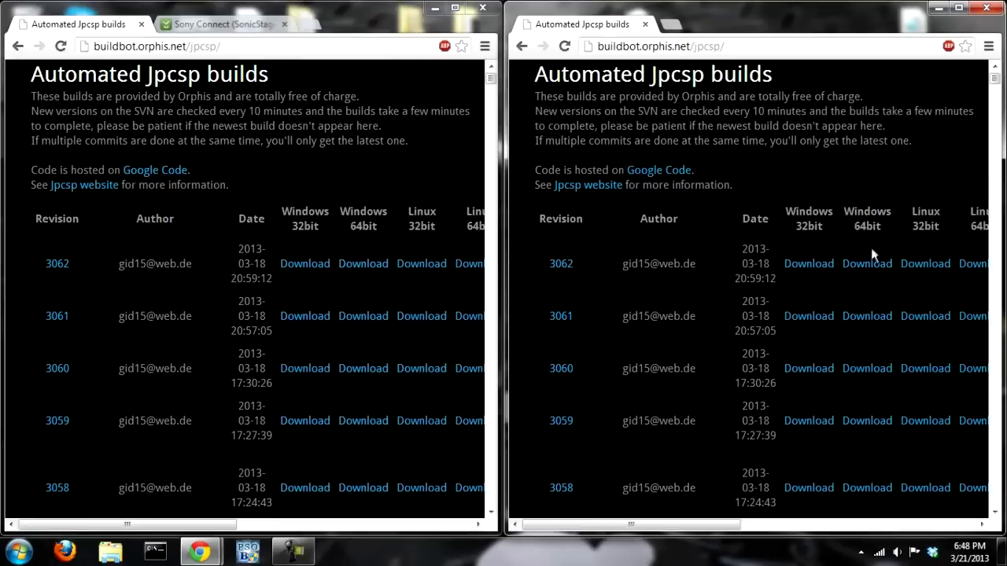
{"action": "mouse_move", "coordinate": [716, 408]}
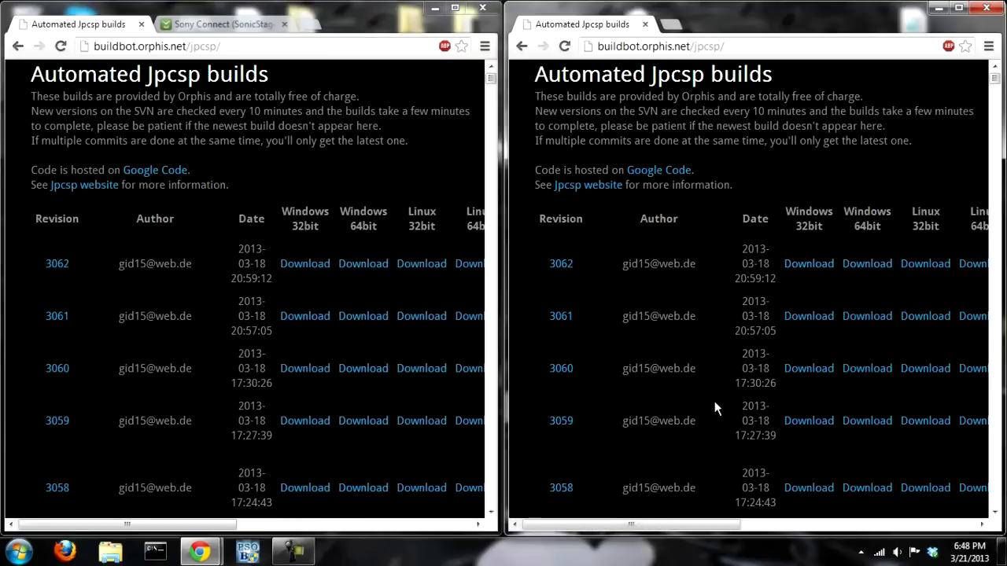
{"action": "left_click_drag", "start_coordinate": [629, 525], "coordinate": [708, 525]}
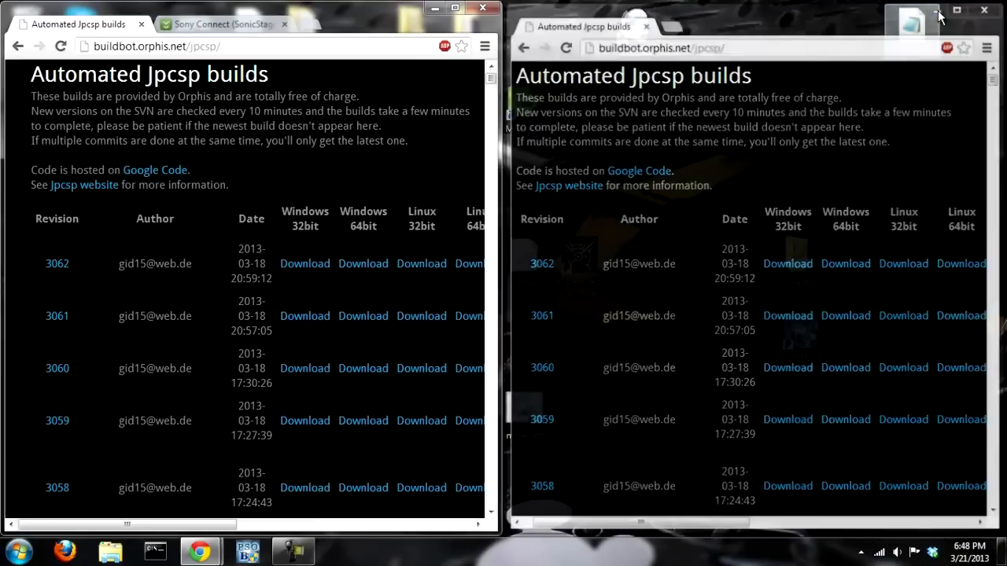
Step: Close the extra Chrome window and browse the desktop Emulators folder into PSP
{"action": "left_click", "coordinate": [984, 9]}
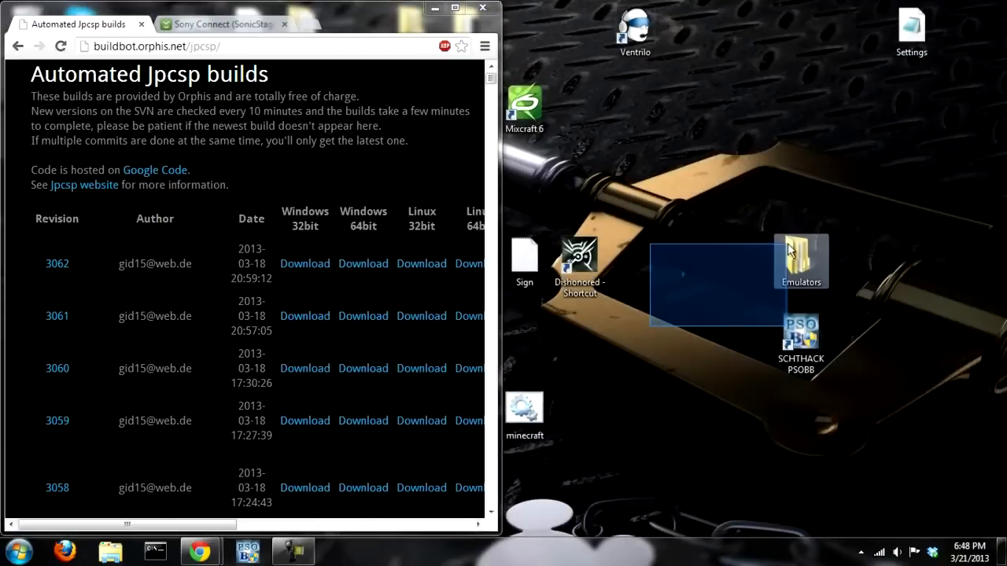
{"action": "left_click", "coordinate": [718, 298]}
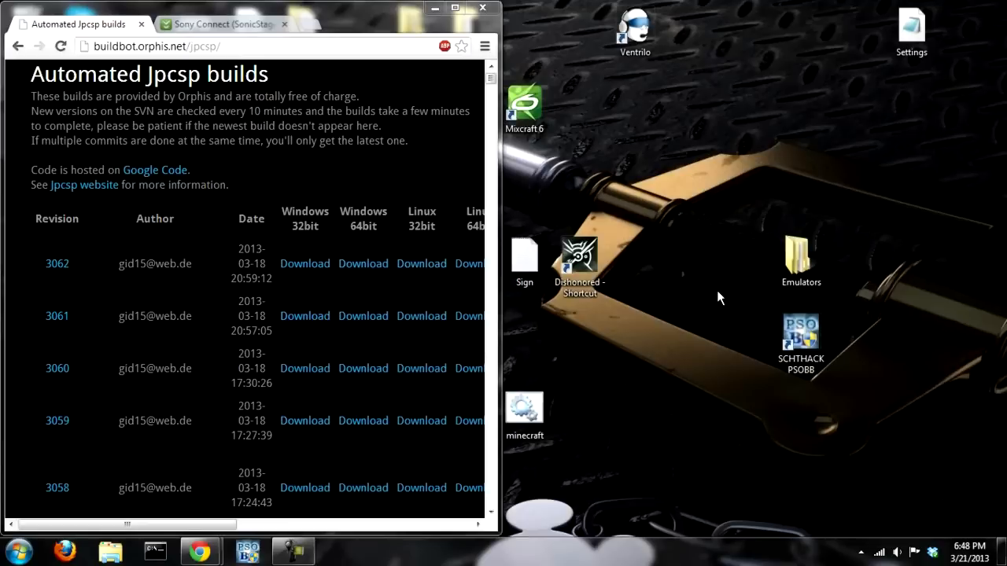
{"action": "left_click", "coordinate": [799, 259]}
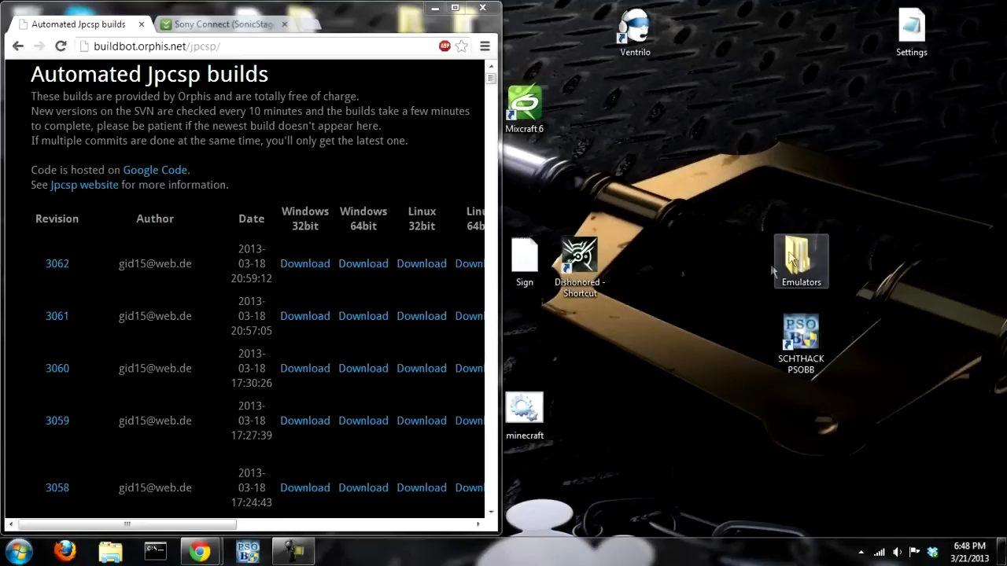
{"action": "double_click", "coordinate": [800, 260]}
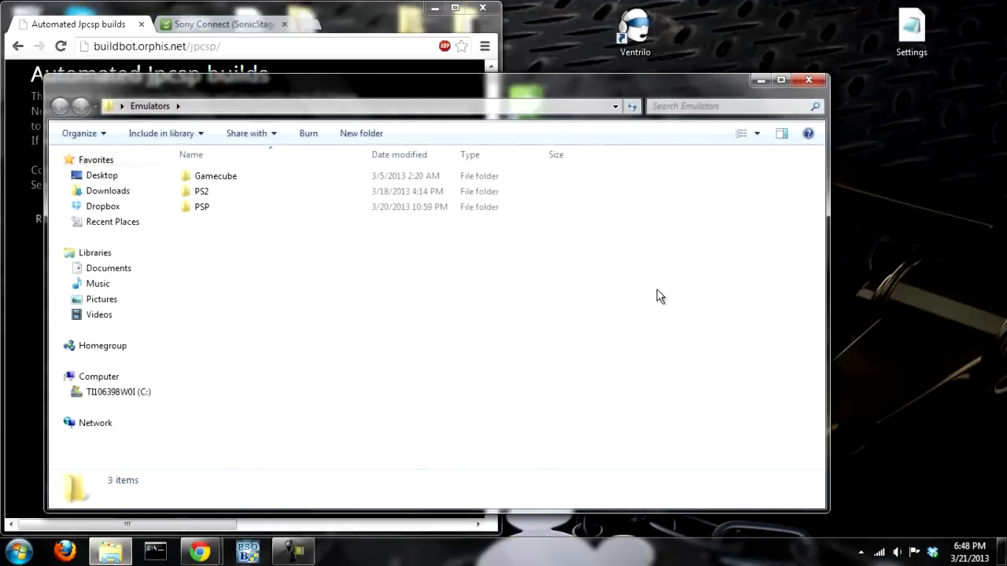
{"action": "mouse_move", "coordinate": [239, 223]}
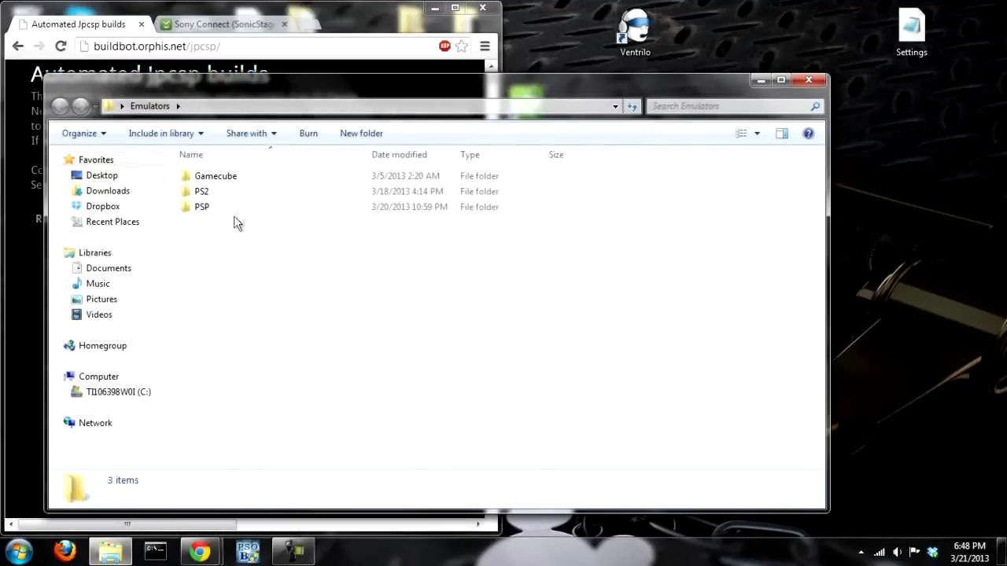
{"action": "double_click", "coordinate": [201, 206]}
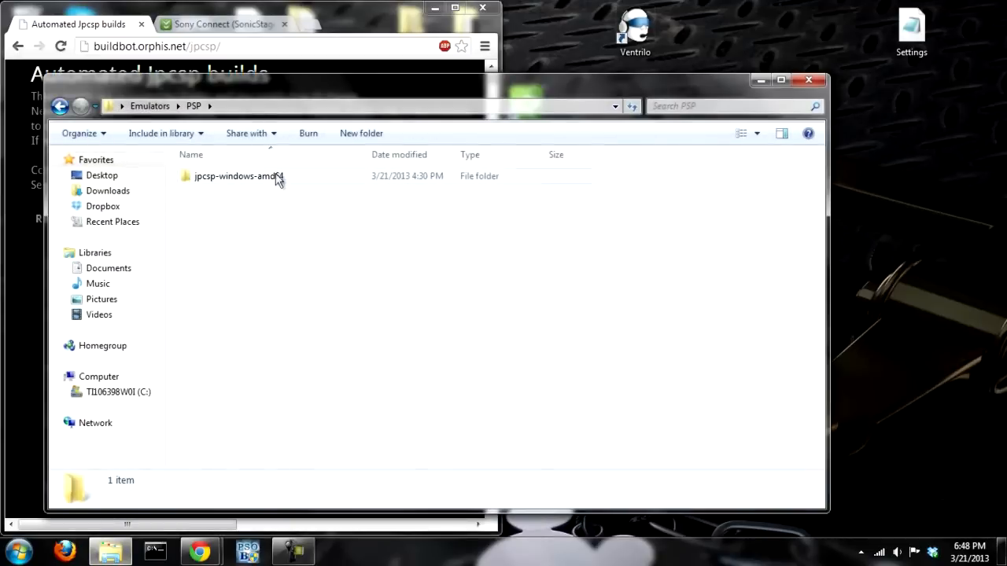
Step: Open the jpcsp-windows-amd64 folder and launch Jpcsp via start-windows-amd64
{"action": "left_click", "coordinate": [239, 176]}
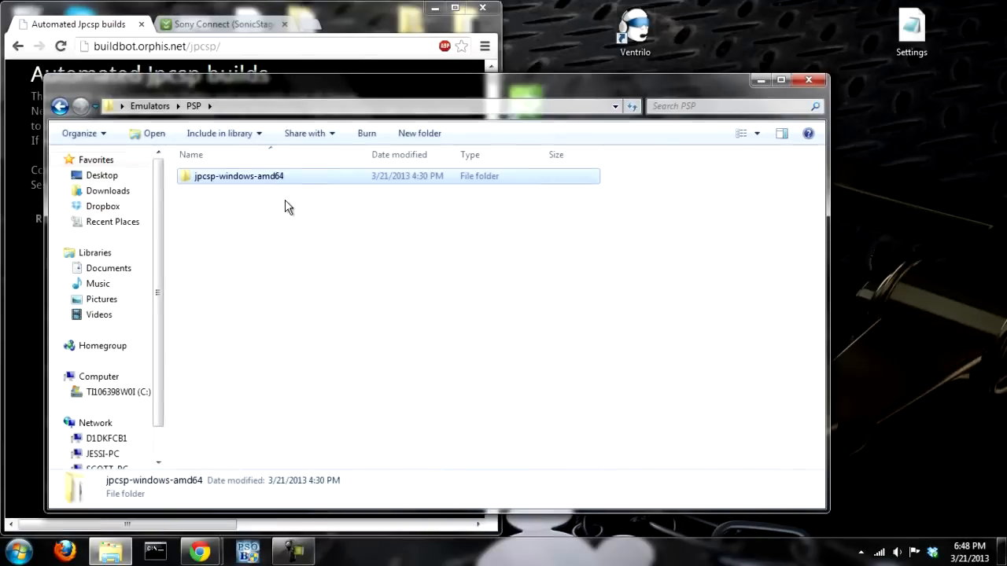
{"action": "double_click", "coordinate": [239, 176]}
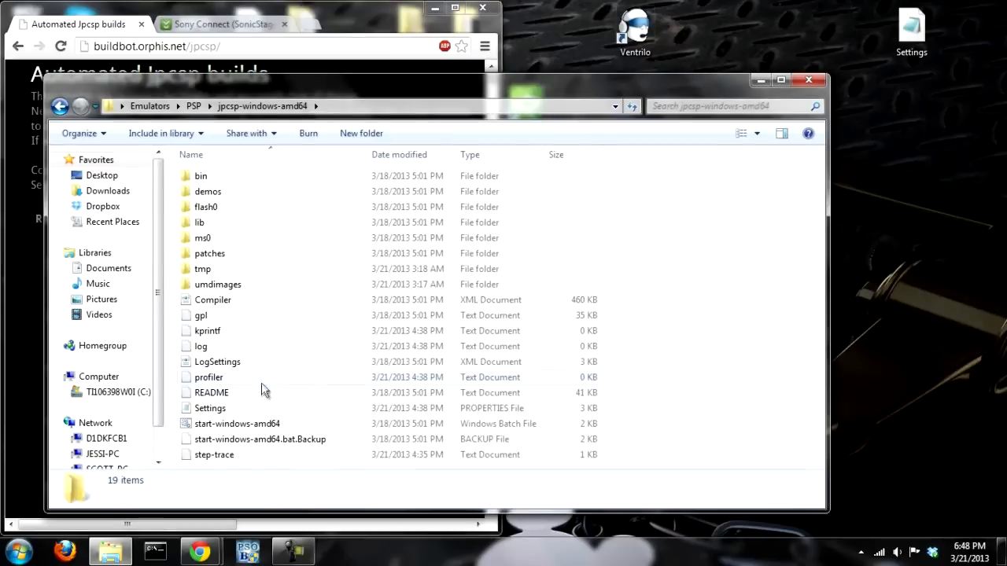
{"action": "left_click", "coordinate": [236, 424]}
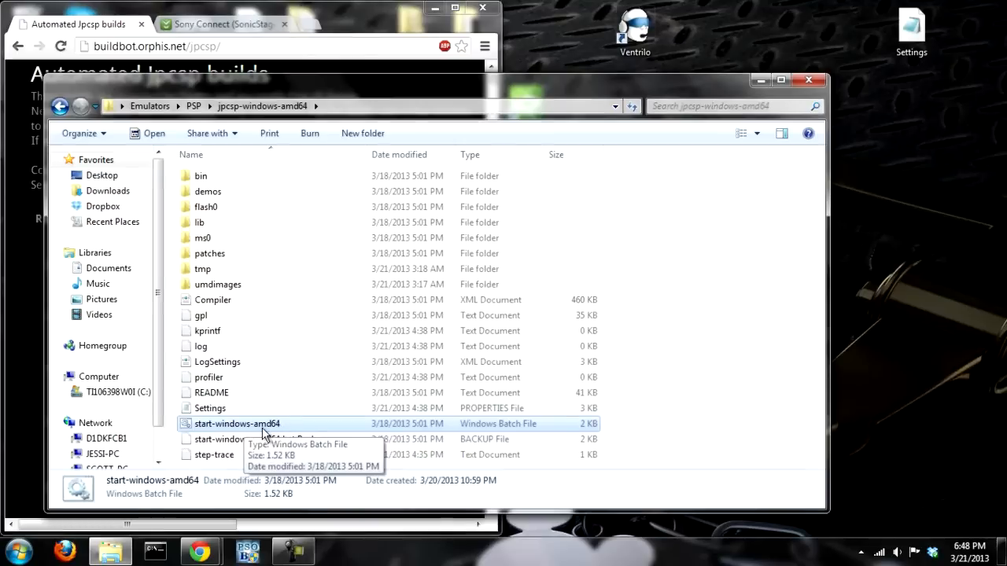
{"action": "double_click", "coordinate": [236, 423]}
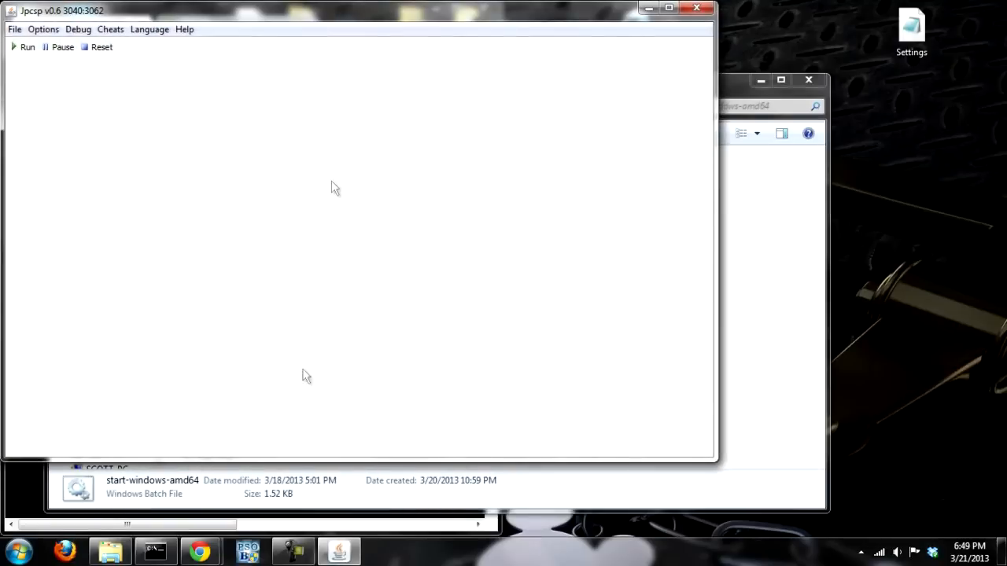
{"action": "mouse_move", "coordinate": [370, 16]}
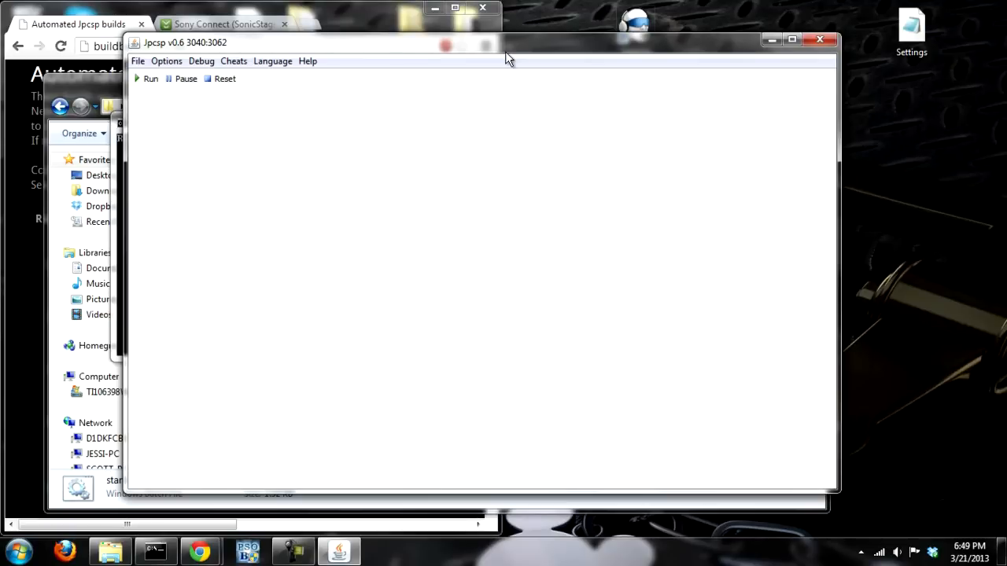
{"action": "mouse_move", "coordinate": [538, 36]}
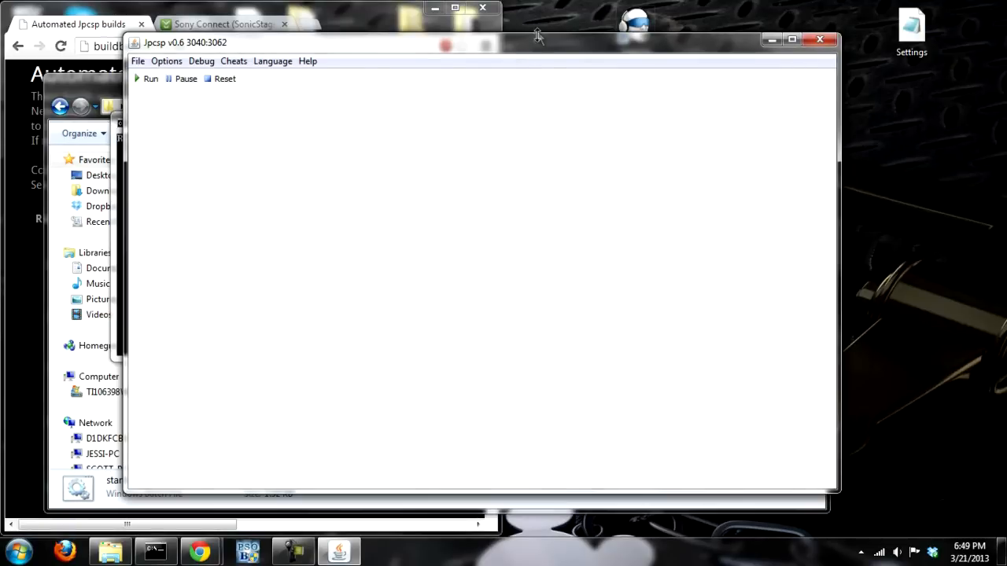
{"action": "mouse_move", "coordinate": [551, 53]}
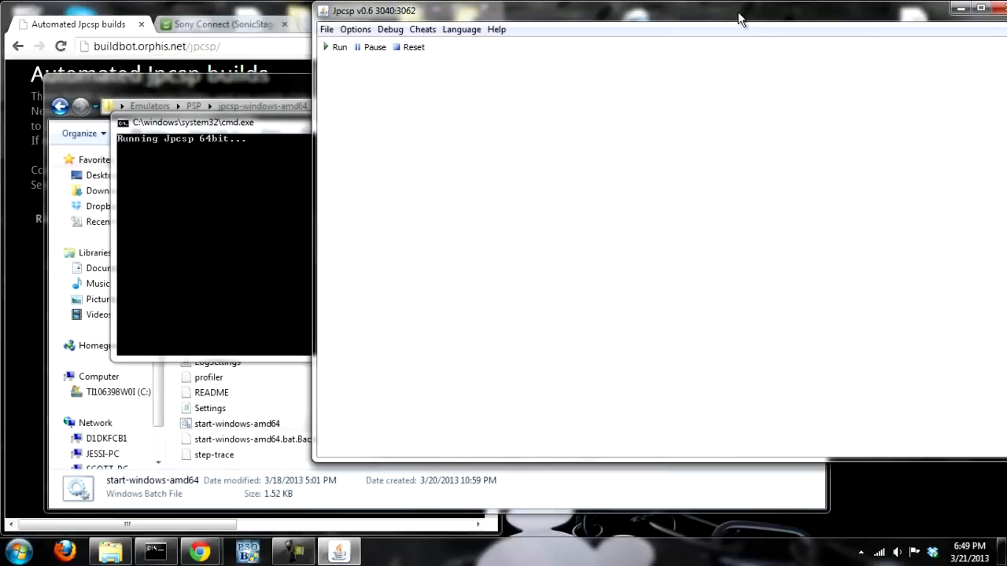
{"action": "mouse_move", "coordinate": [783, 19]}
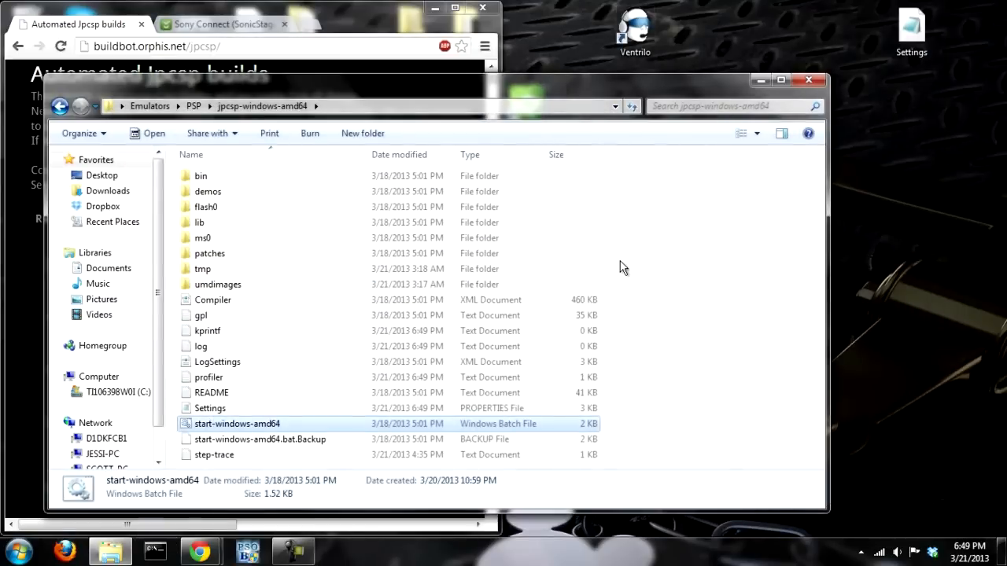
{"action": "mouse_move", "coordinate": [579, 107]}
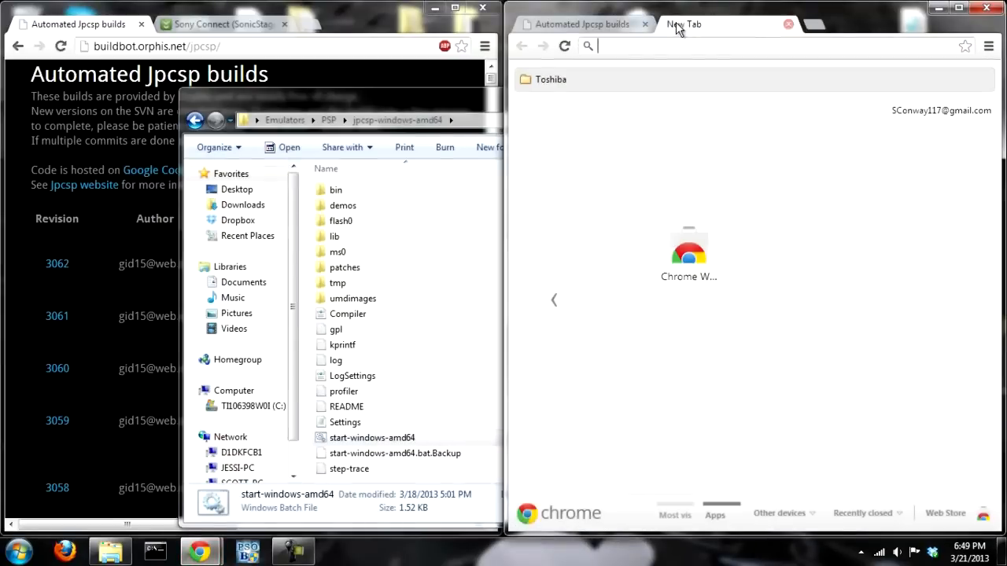
Step: Load the tscan.mg torrent search site in a new tab of the second Chrome window
{"action": "type", "text": "scan.mg"}
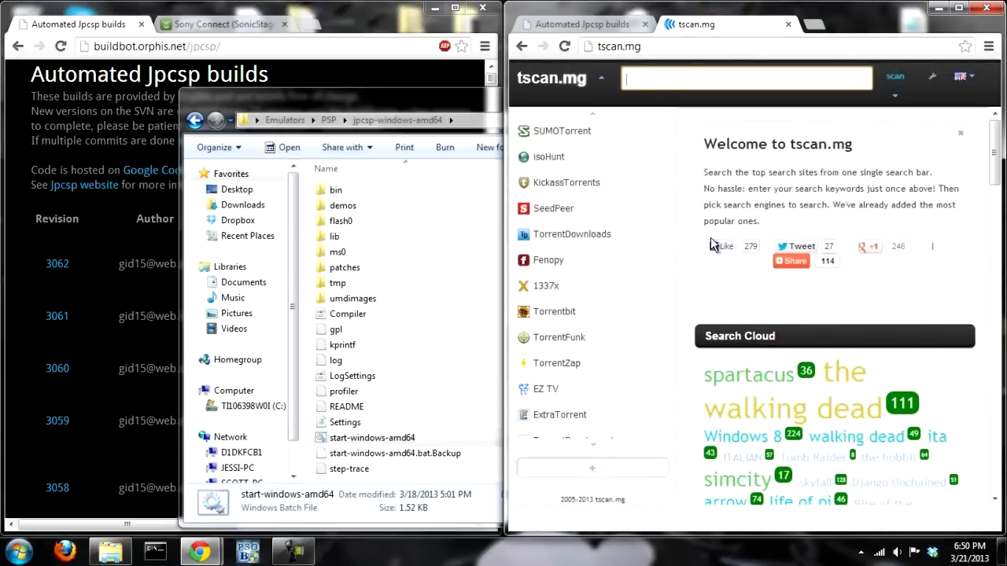
{"action": "left_click", "coordinate": [745, 79]}
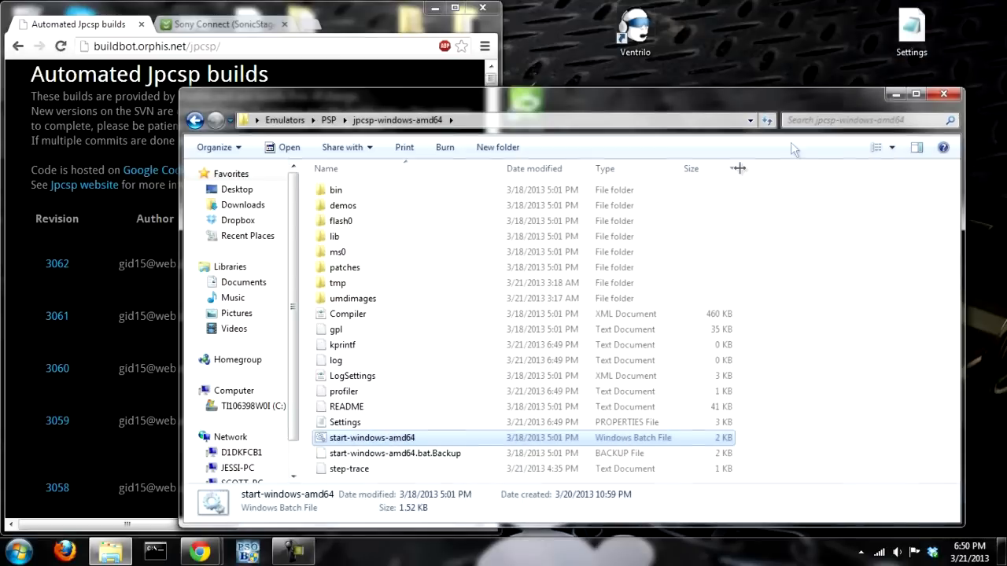
{"action": "mouse_move", "coordinate": [794, 104]}
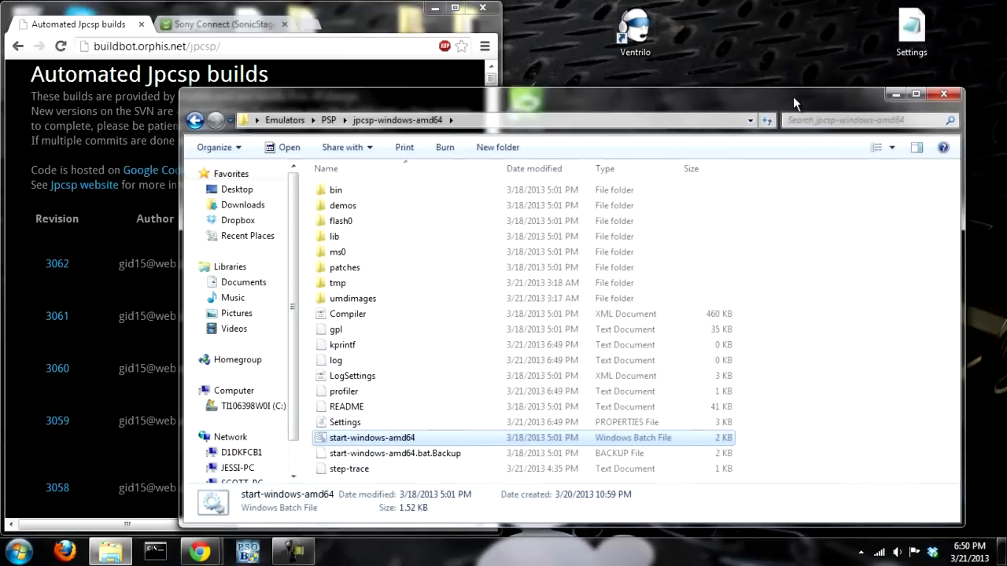
{"action": "left_click", "coordinate": [352, 299]}
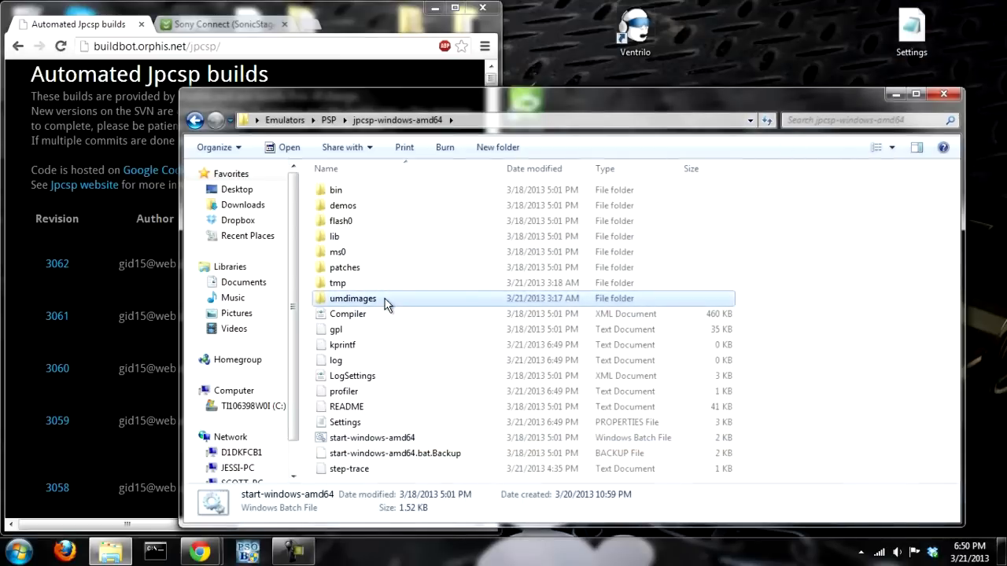
{"action": "double_click", "coordinate": [352, 299]}
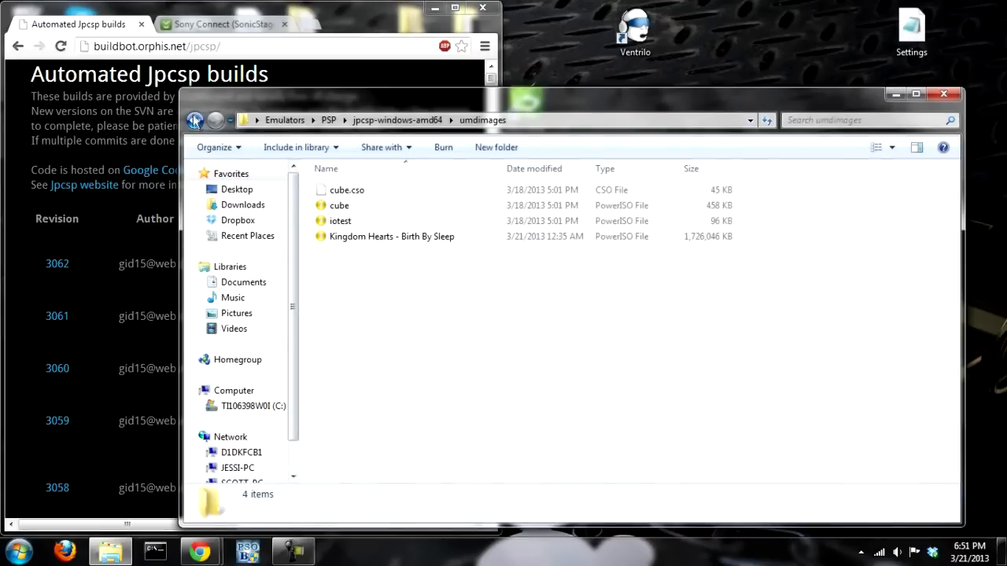
{"action": "mouse_move", "coordinate": [195, 119]}
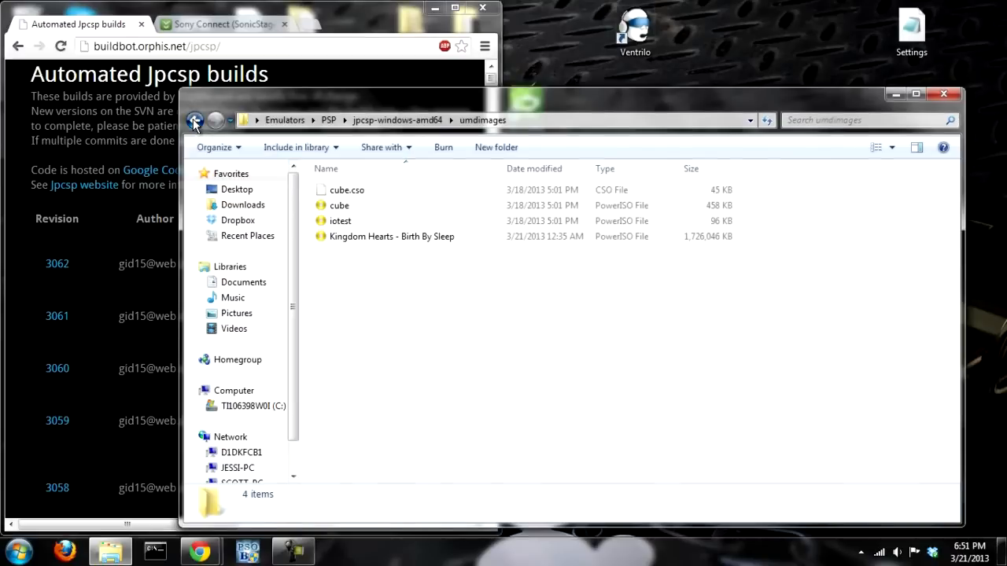
{"action": "left_click", "coordinate": [195, 119]}
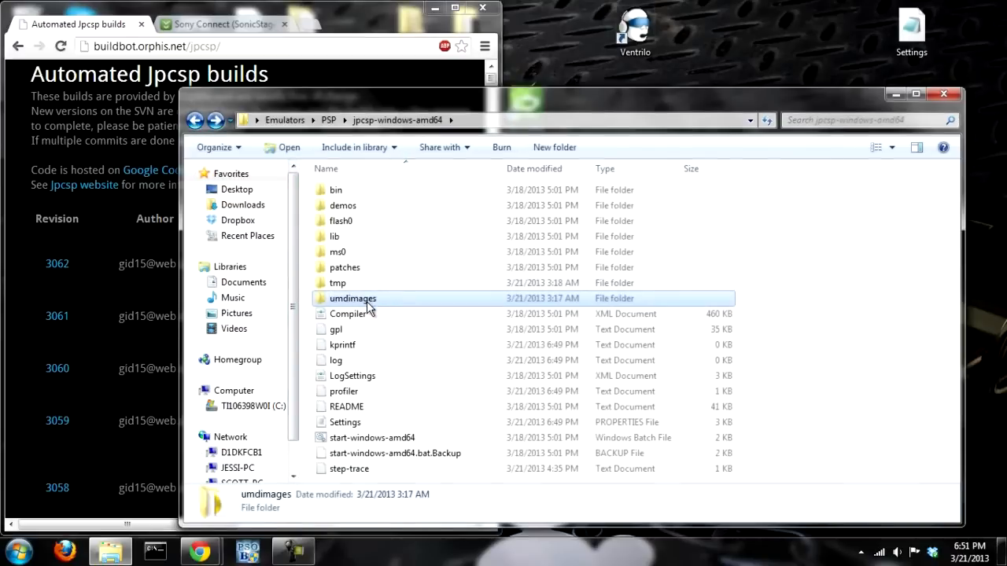
{"action": "left_click", "coordinate": [195, 119]}
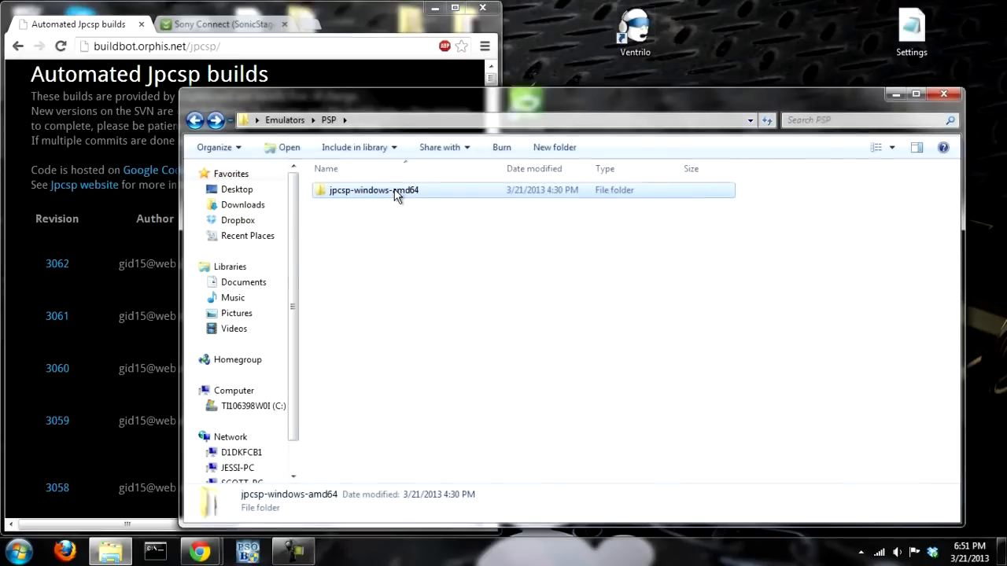
{"action": "double_click", "coordinate": [373, 189]}
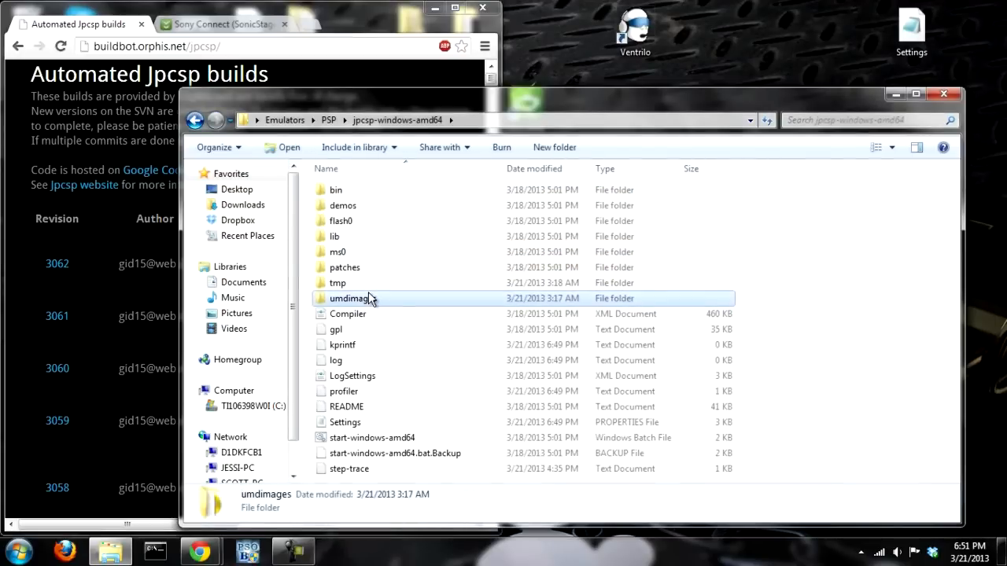
{"action": "mouse_move", "coordinate": [352, 298]}
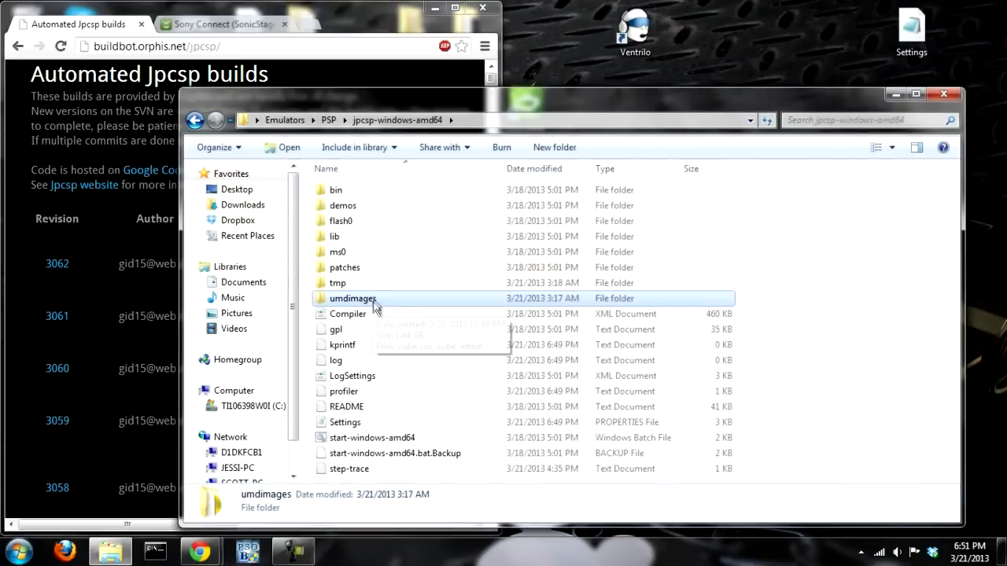
{"action": "double_click", "coordinate": [352, 299]}
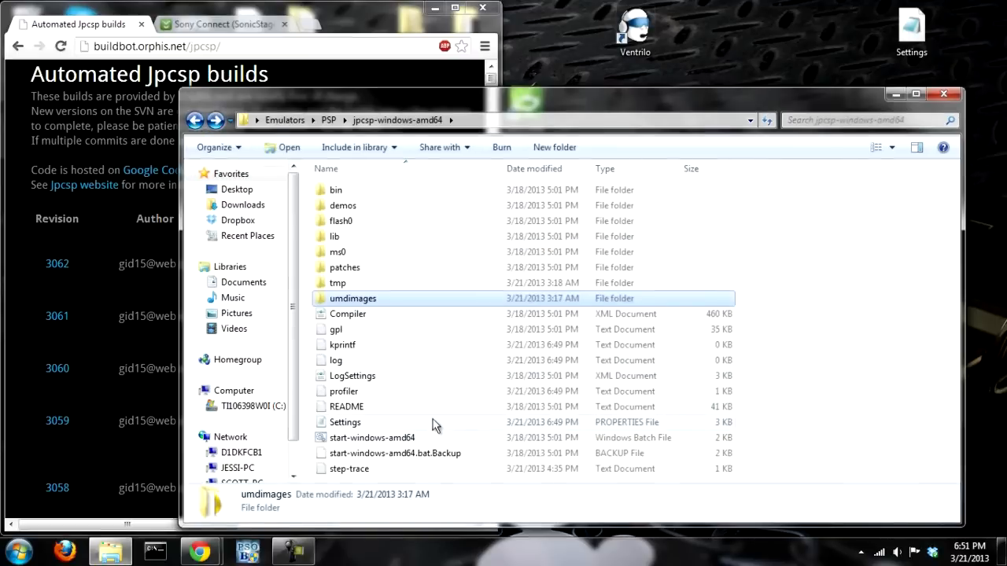
{"action": "left_click", "coordinate": [371, 438]}
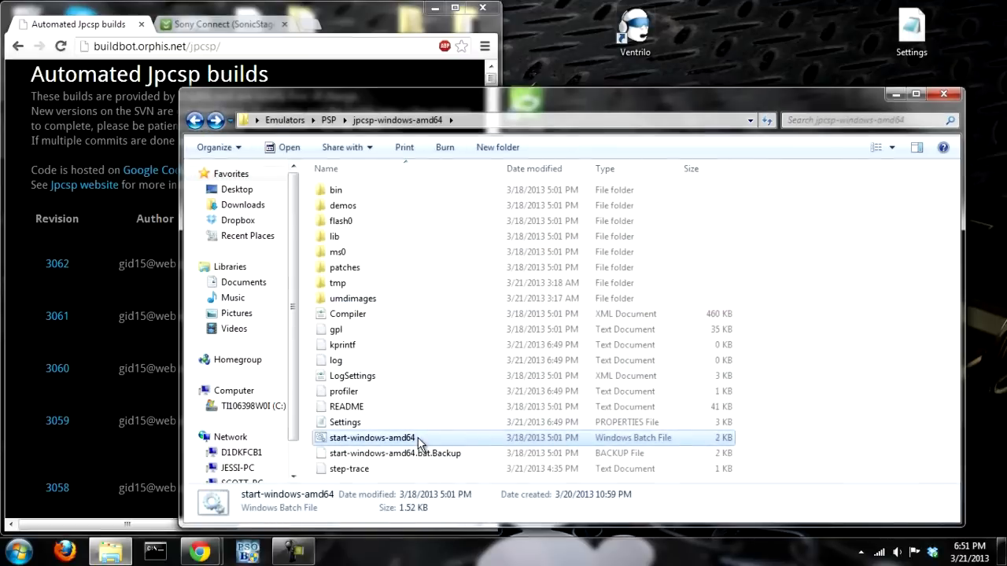
Step: Relaunch Jpcsp and load the Kingdom Hearts Birth by Sleep ISO from File > Load UMD
{"action": "double_click", "coordinate": [371, 438]}
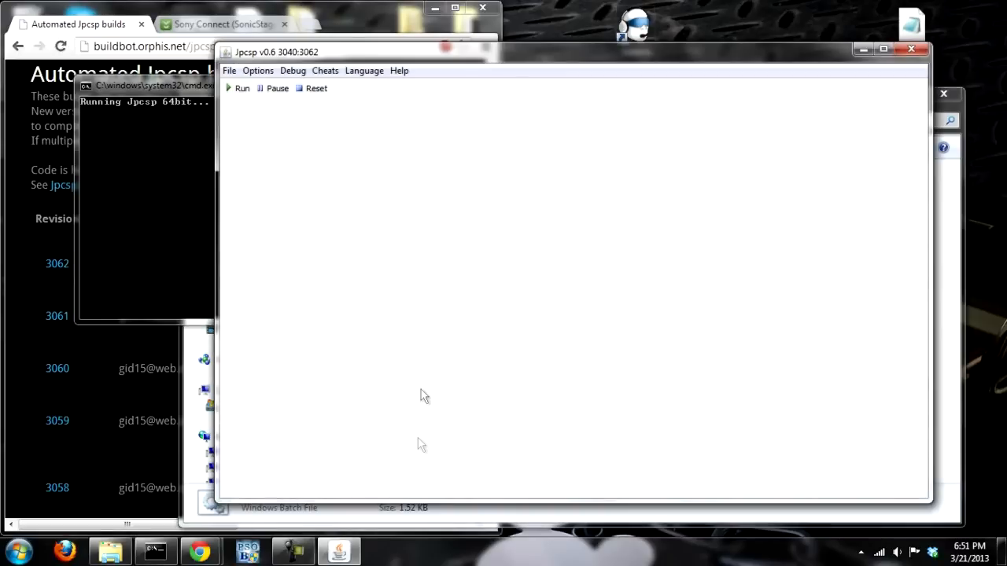
{"action": "mouse_move", "coordinate": [232, 76]}
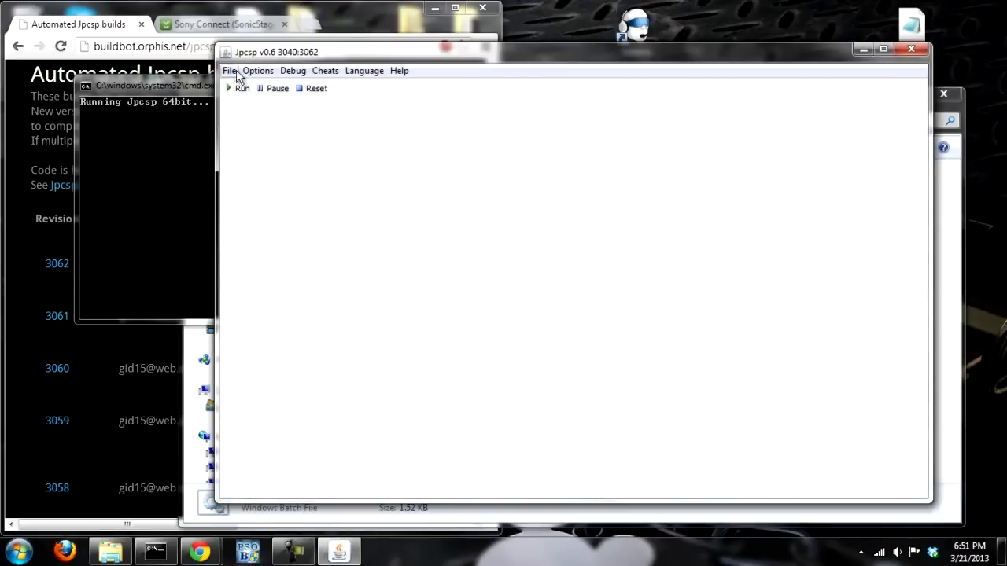
{"action": "left_click", "coordinate": [230, 69]}
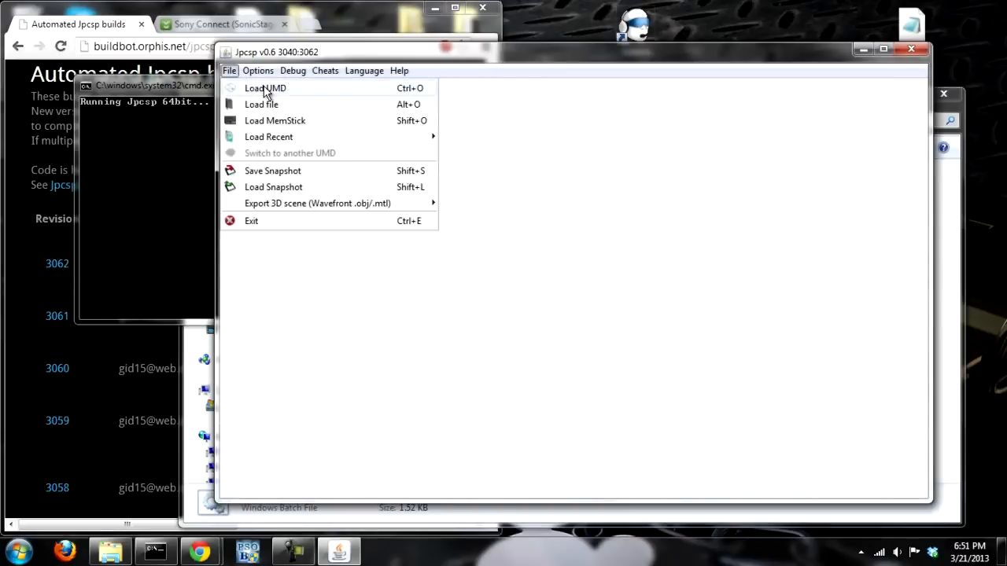
{"action": "left_click", "coordinate": [264, 88]}
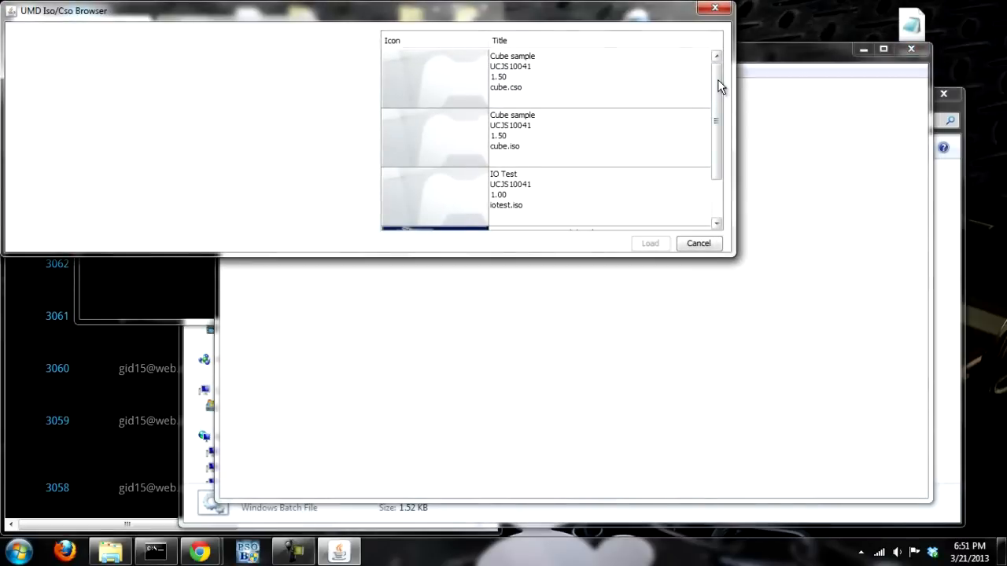
{"action": "scroll", "scroll_direction": "down", "scroll_amount": 3}
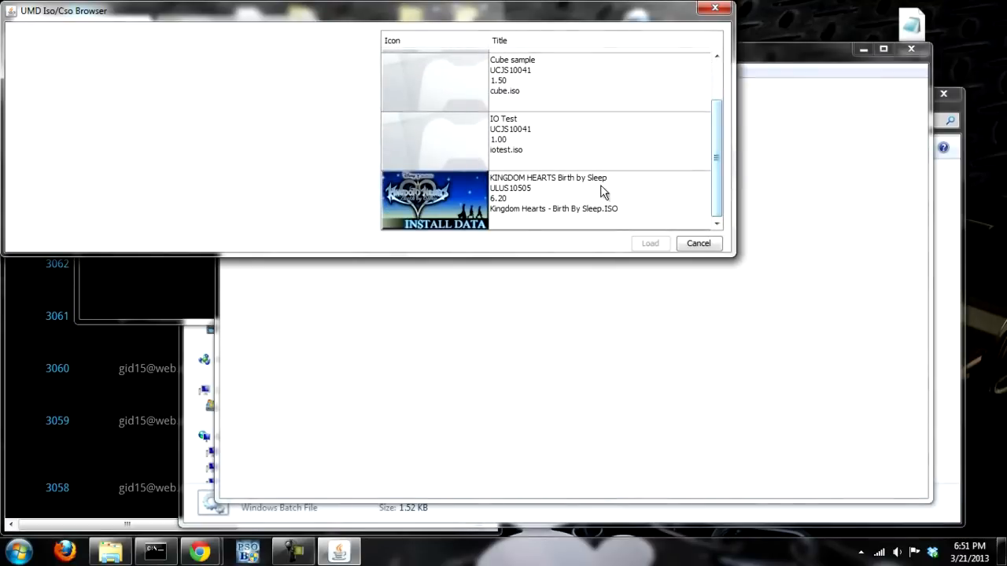
{"action": "left_click", "coordinate": [551, 192]}
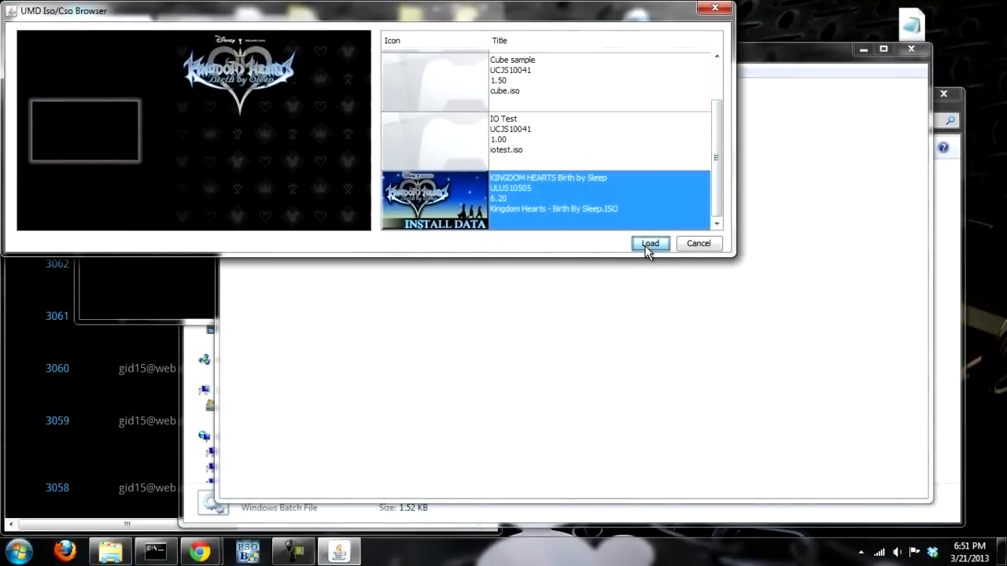
{"action": "left_click", "coordinate": [650, 242]}
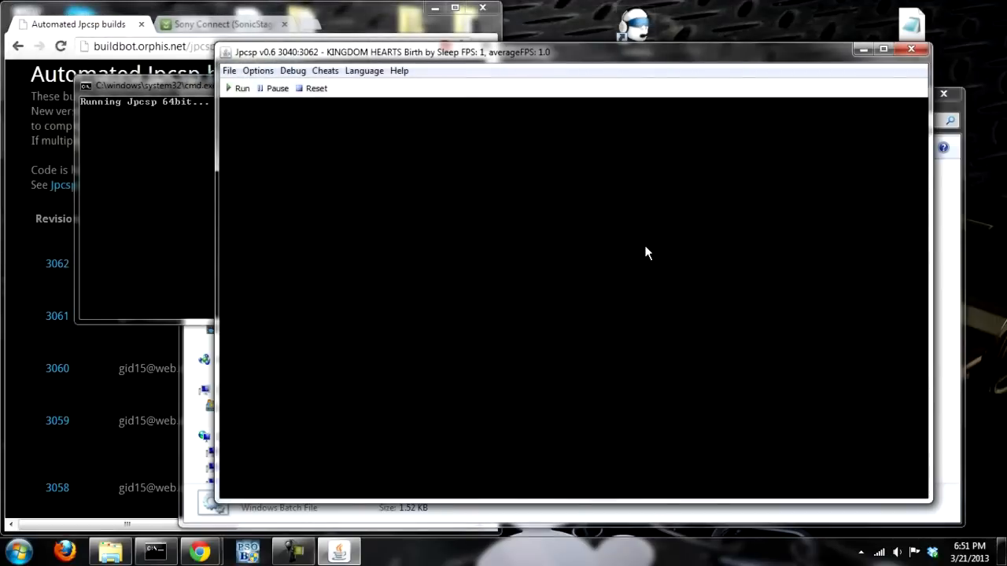
{"action": "mouse_move", "coordinate": [232, 110]}
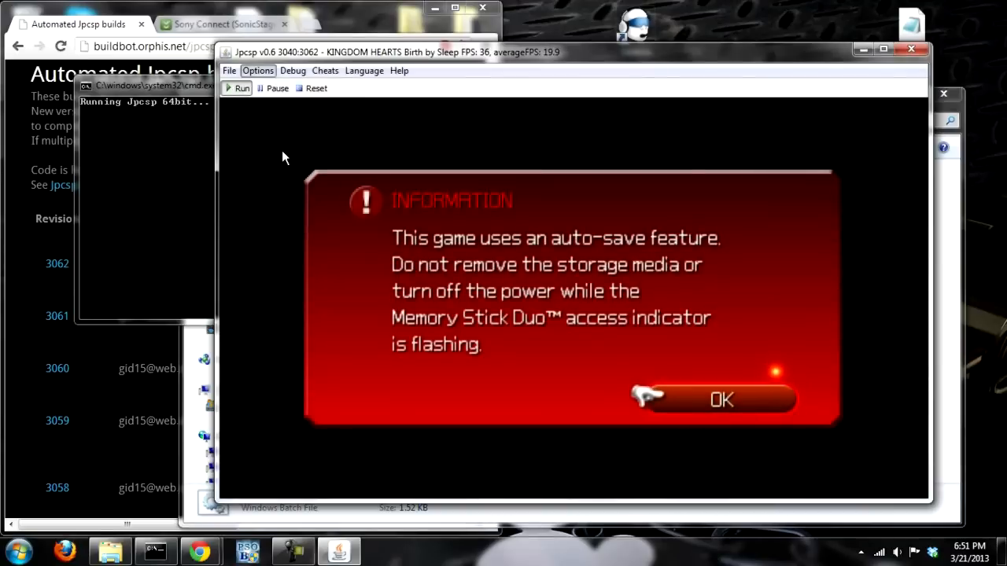
Step: Review the Configuration dialog's Video, Memory and Crypto tabs, returning to Video
{"action": "left_click", "coordinate": [258, 71]}
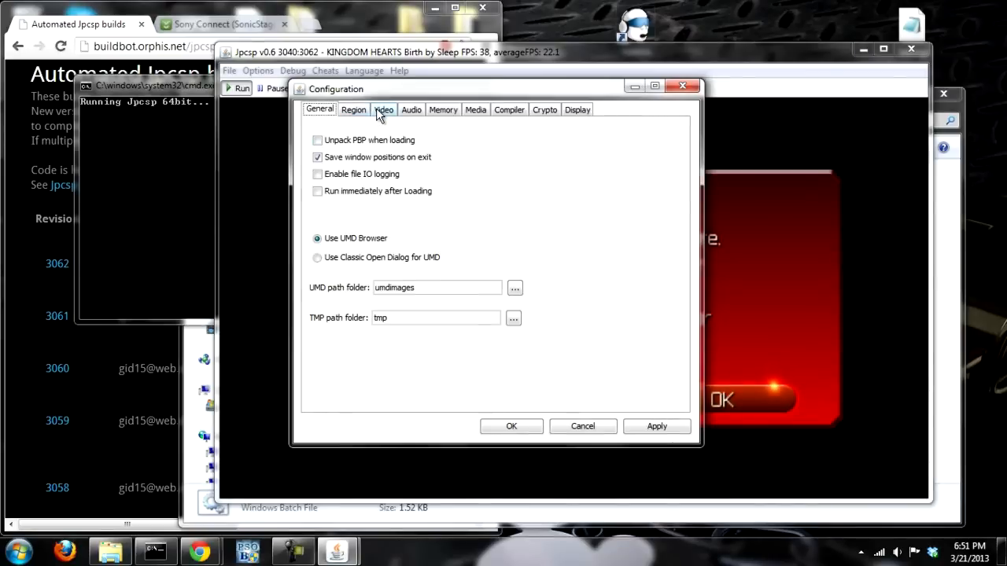
{"action": "left_click", "coordinate": [383, 110]}
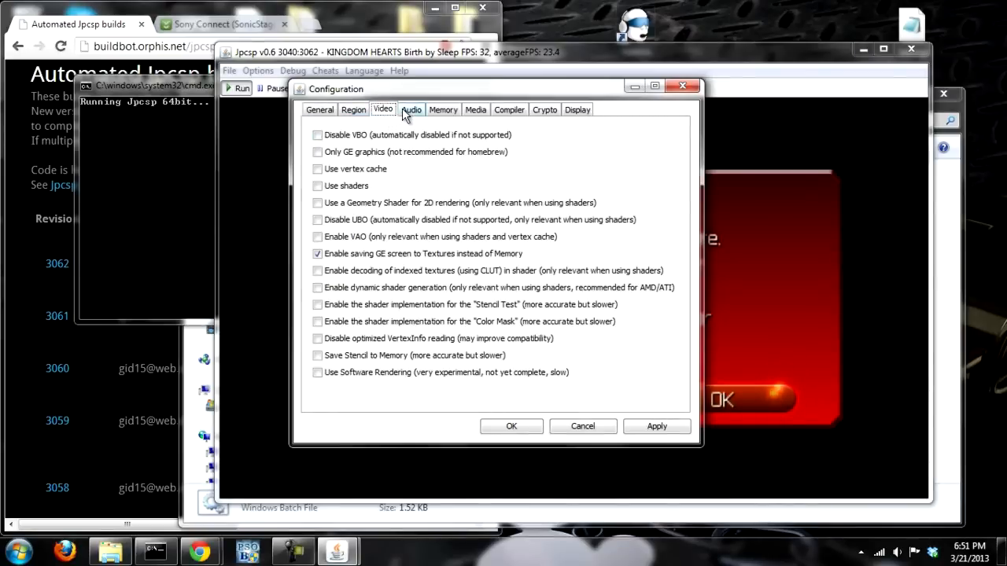
{"action": "left_click", "coordinate": [442, 110]}
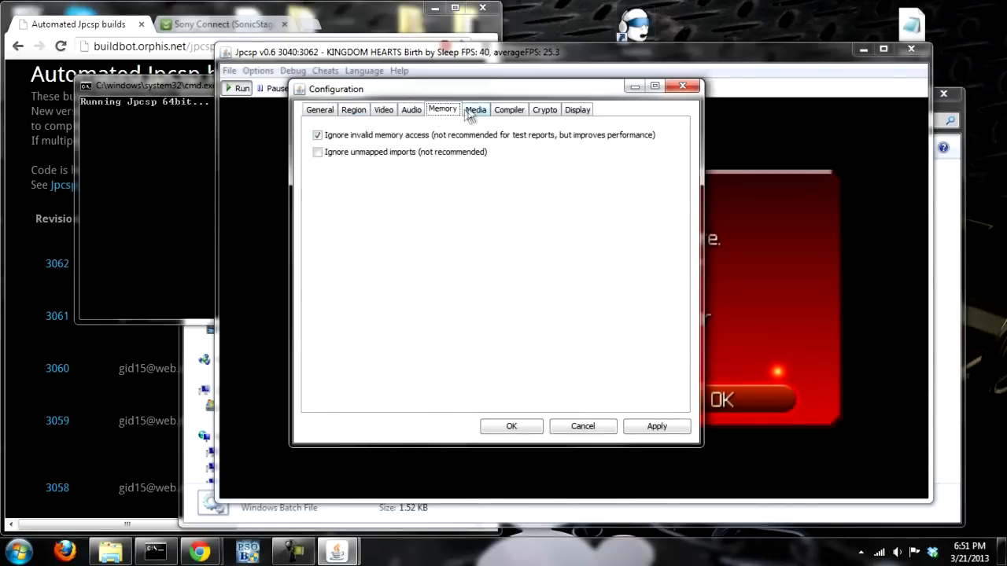
{"action": "left_click", "coordinate": [544, 110]}
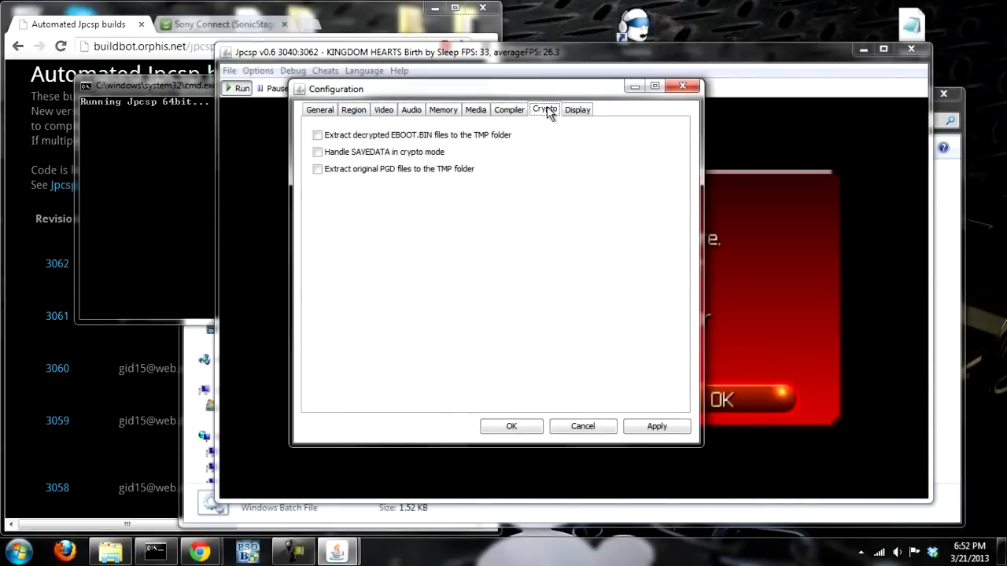
{"action": "left_click", "coordinate": [384, 110]}
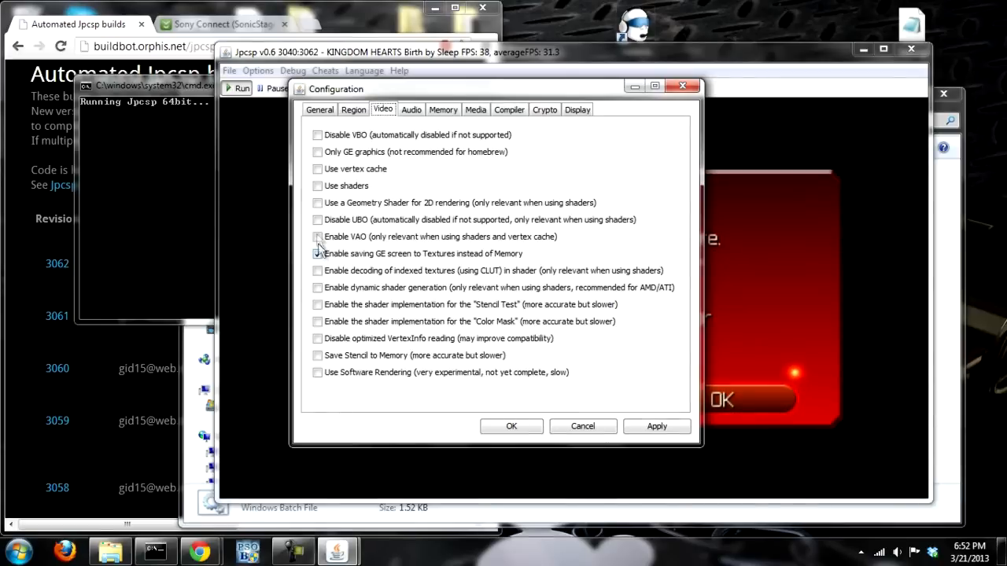
Step: Enable saving GE screen to textures, trying vertex cache and shaders but leaving them off
{"action": "left_click", "coordinate": [318, 253]}
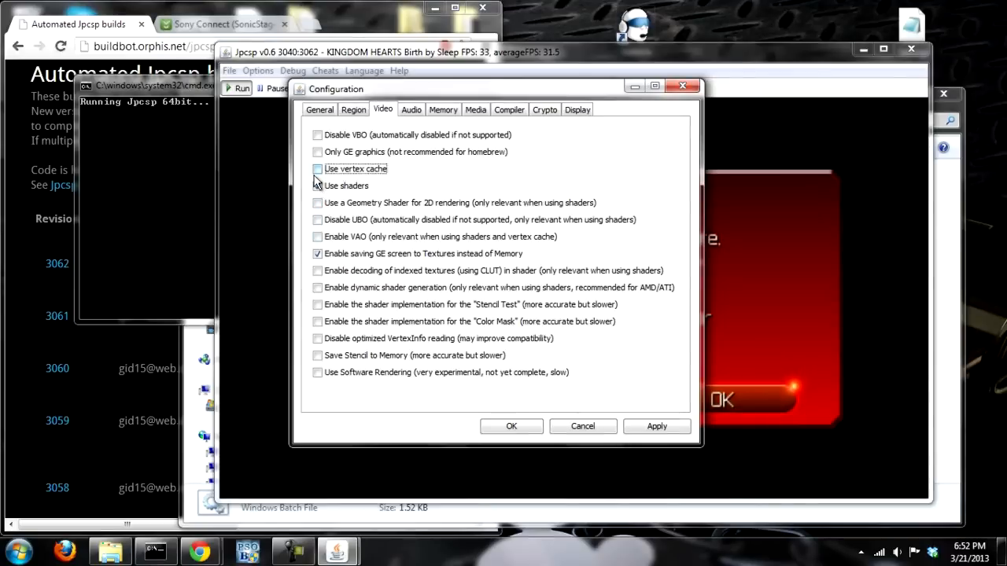
{"action": "left_click", "coordinate": [318, 168]}
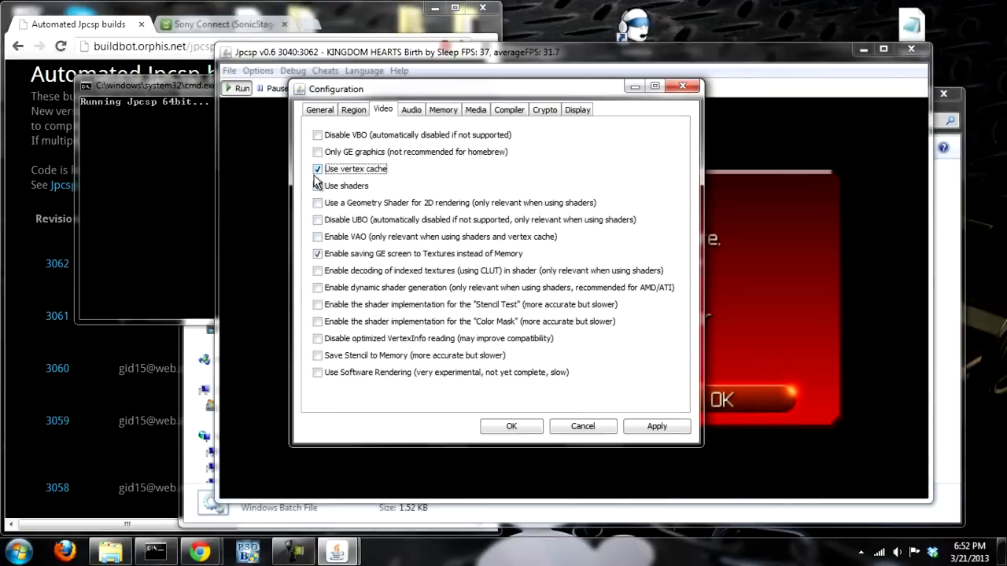
{"action": "left_click", "coordinate": [317, 185]}
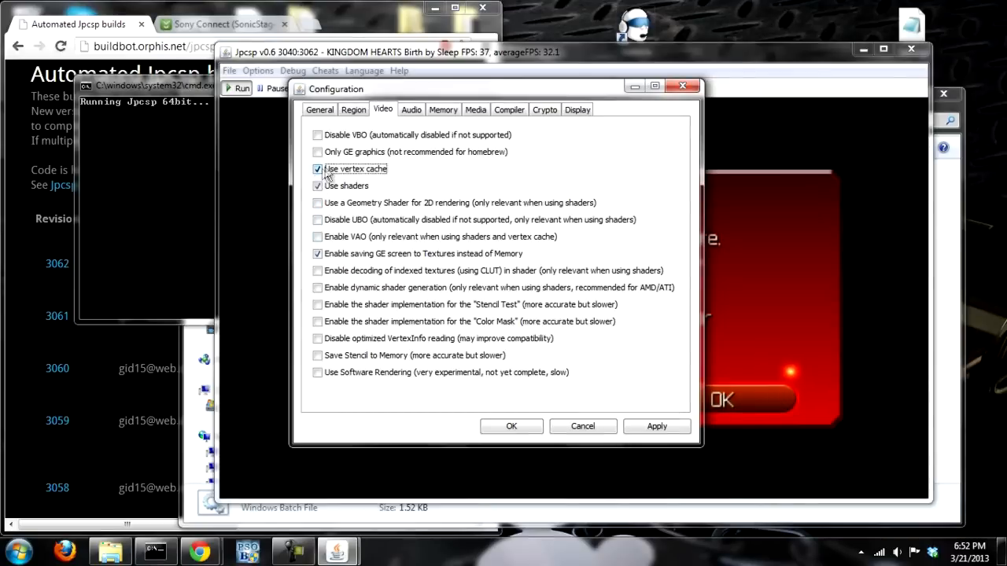
{"action": "left_click", "coordinate": [318, 186]}
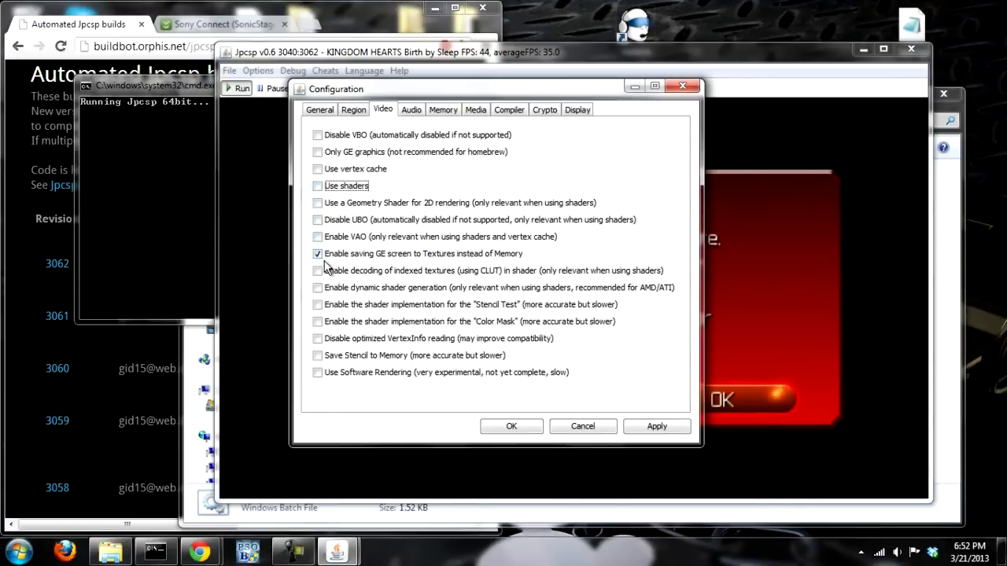
{"action": "left_click", "coordinate": [318, 254]}
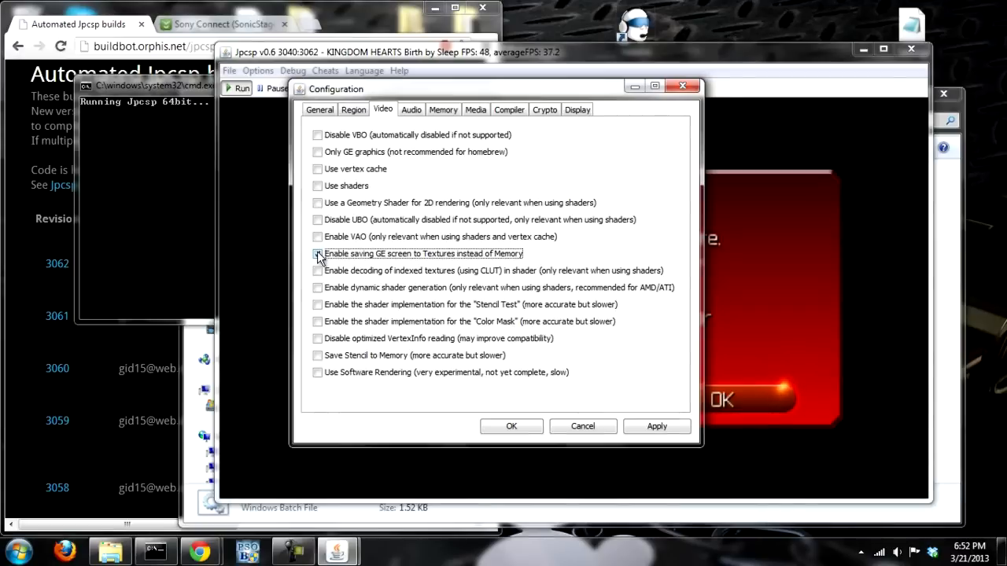
{"action": "left_click", "coordinate": [317, 253]}
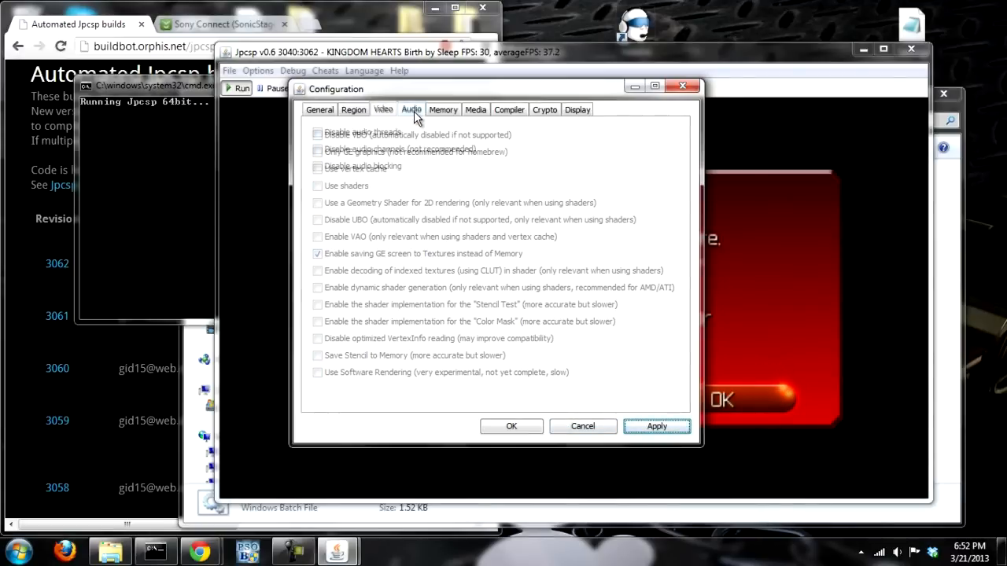
Step: Review Memory and Media settings, confirming Media Engine and SonicStage decoding are on
{"action": "left_click", "coordinate": [442, 110]}
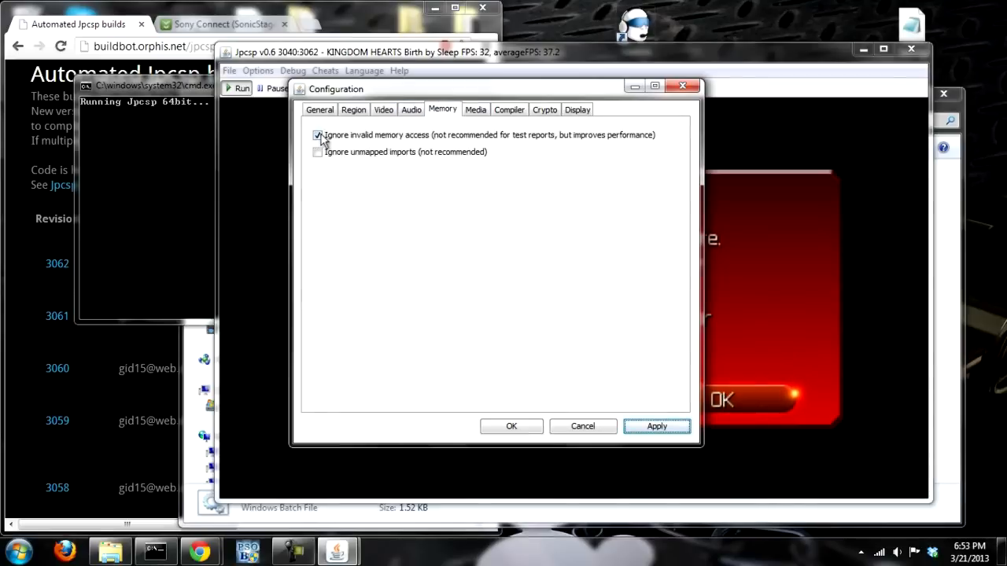
{"action": "left_click", "coordinate": [475, 110]}
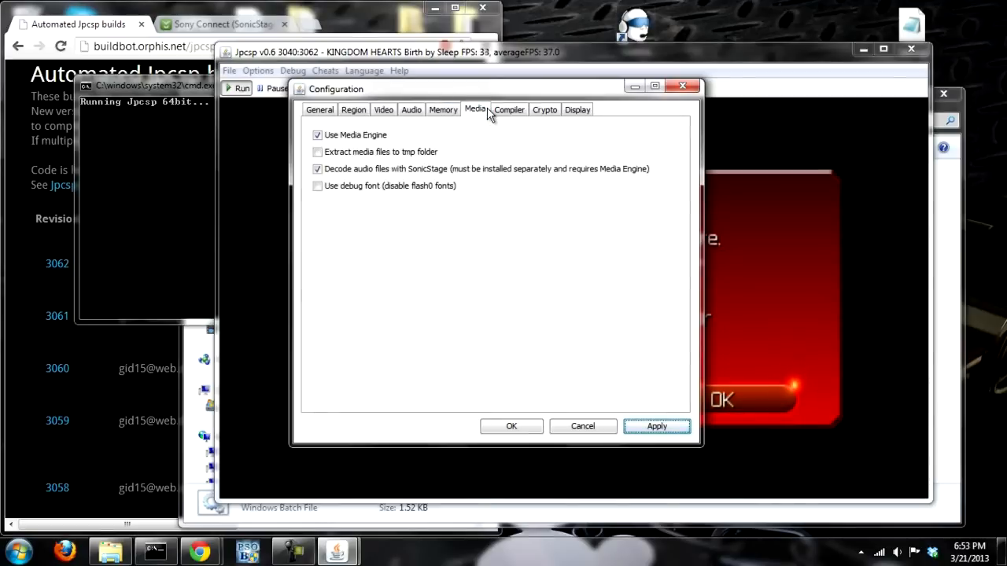
{"action": "mouse_move", "coordinate": [422, 255]}
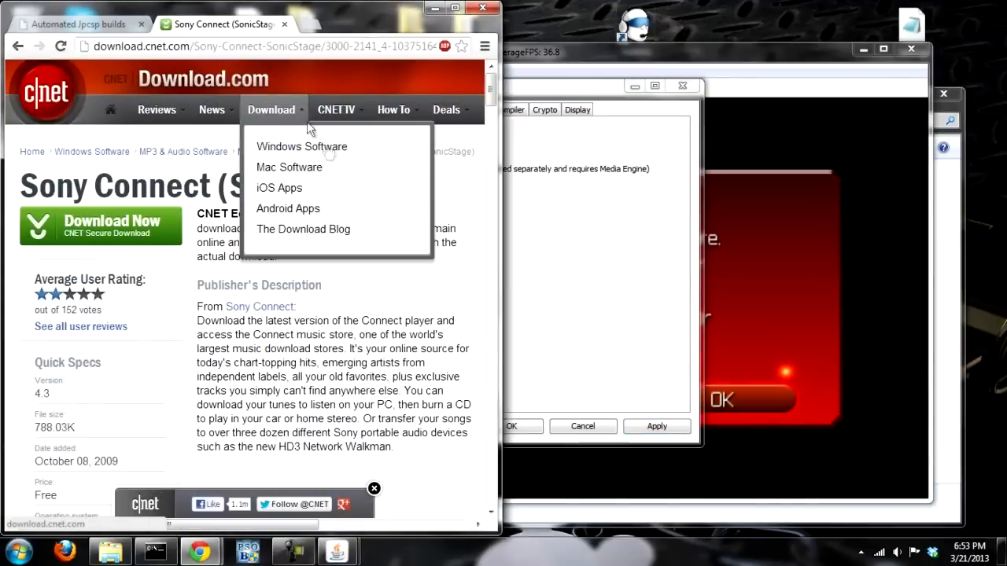
Step: Search Google for sonicstage in a new Chrome window, then return to the Jpcsp configuration
{"action": "left_click", "coordinate": [183, 316]}
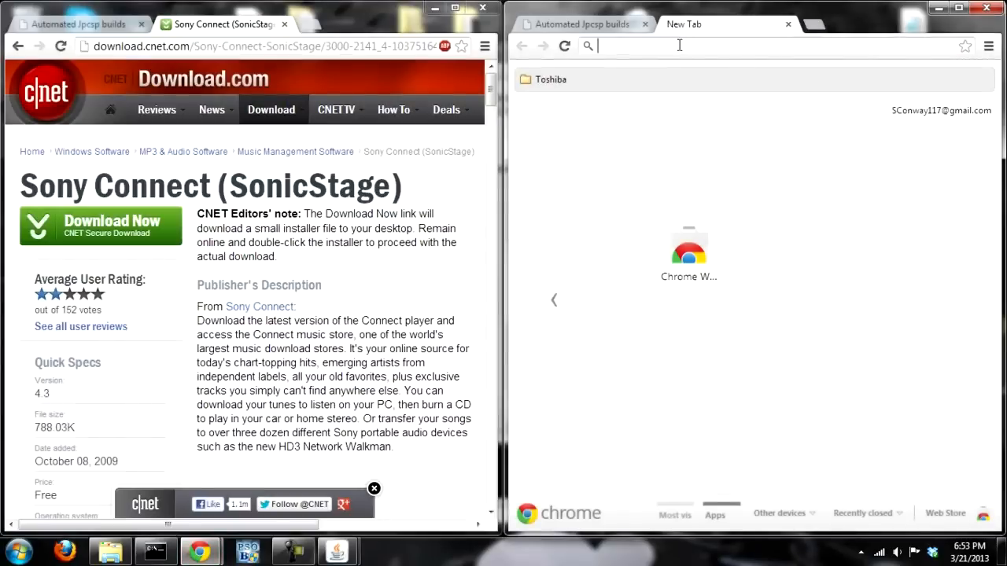
{"action": "type", "text": "sonicstage&rlz=1C1TSNO_enUS49"}
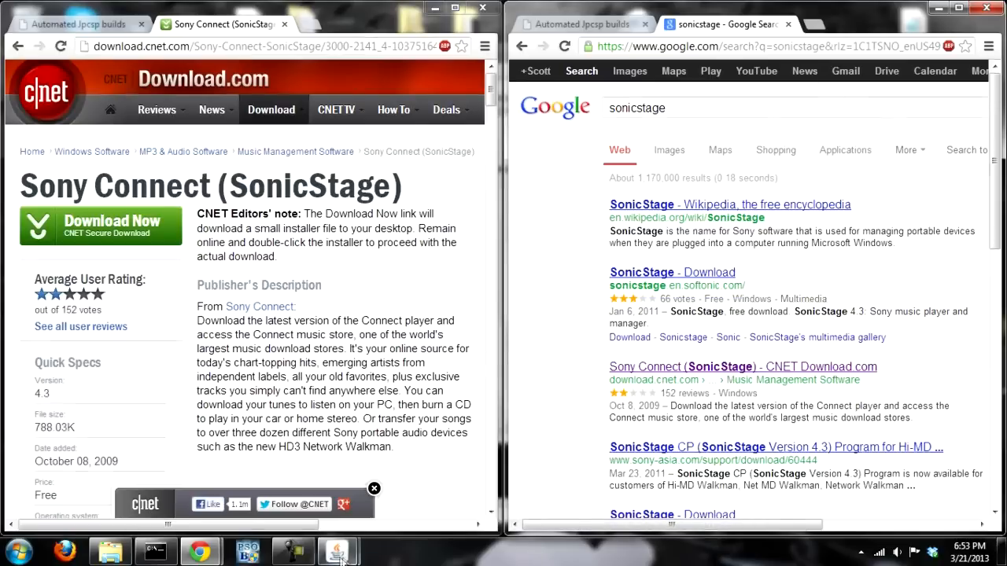
{"action": "left_click", "coordinate": [338, 551]}
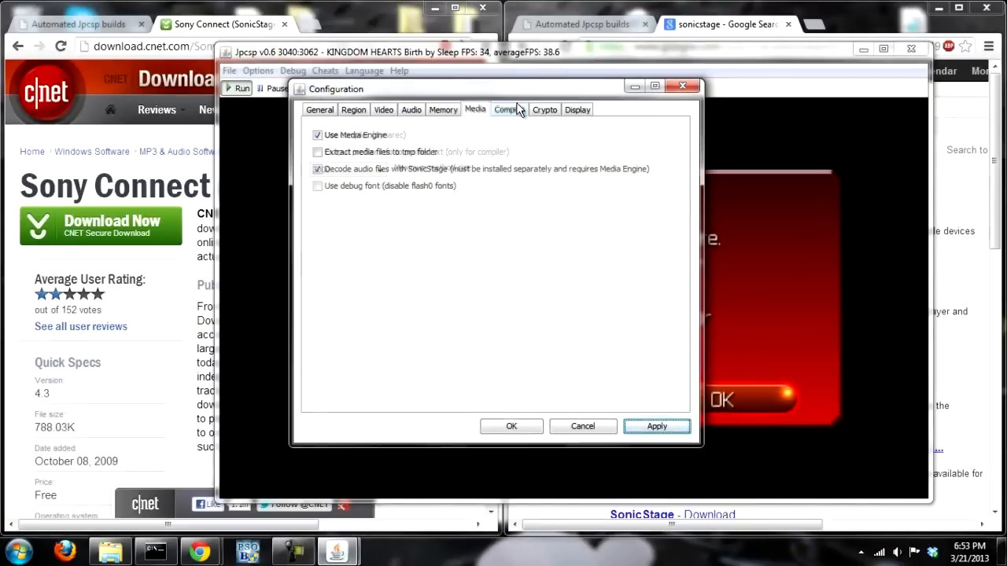
Step: Review Compiler and Display settings, keep resolution Native, and close the Configuration dialog
{"action": "left_click", "coordinate": [510, 110]}
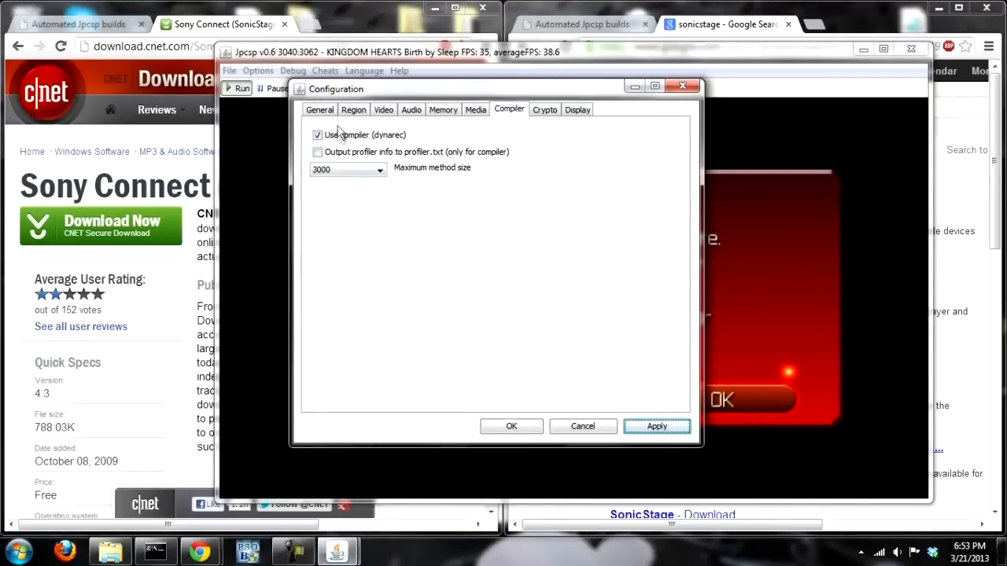
{"action": "left_click", "coordinate": [577, 110]}
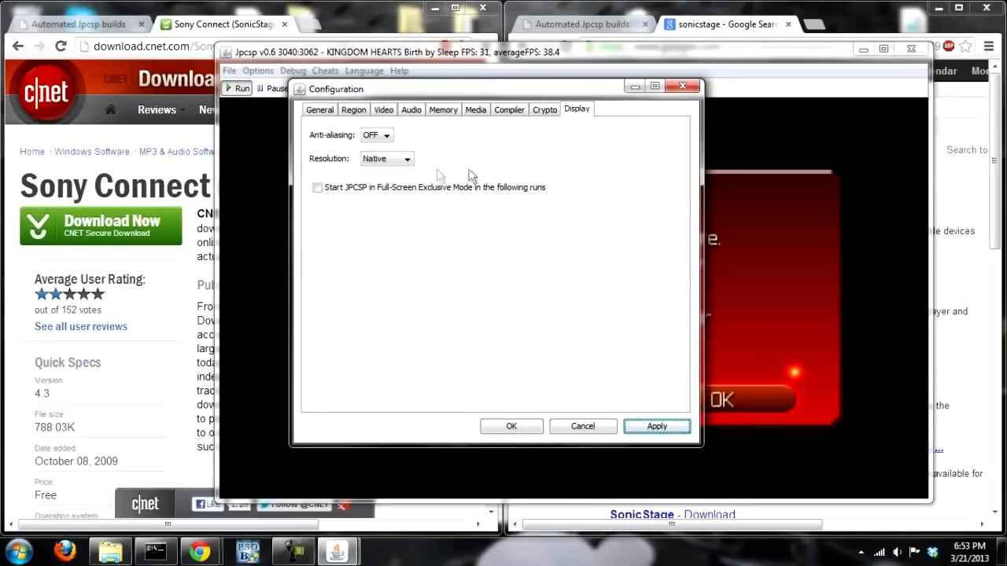
{"action": "left_click", "coordinate": [387, 157]}
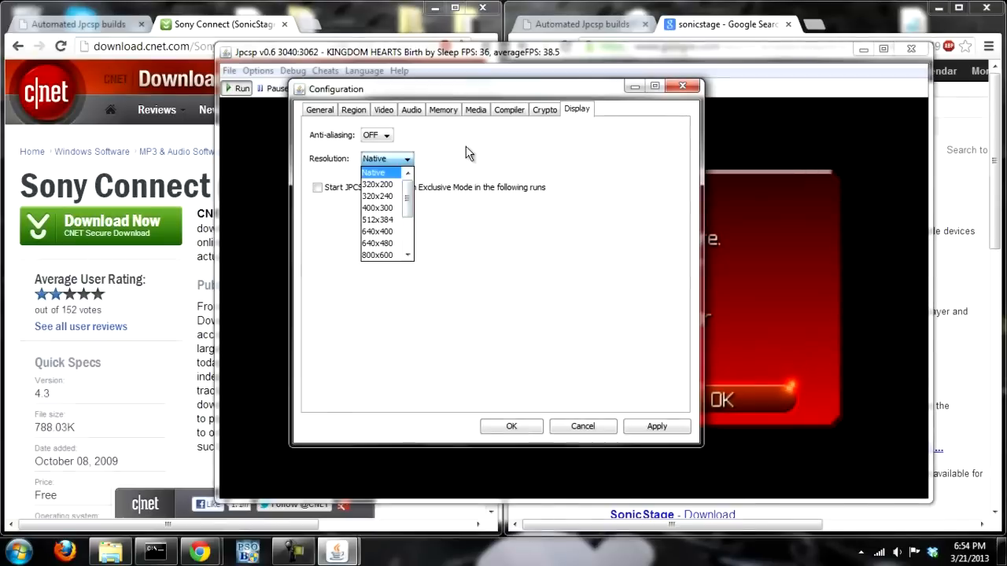
{"action": "left_click", "coordinate": [374, 171]}
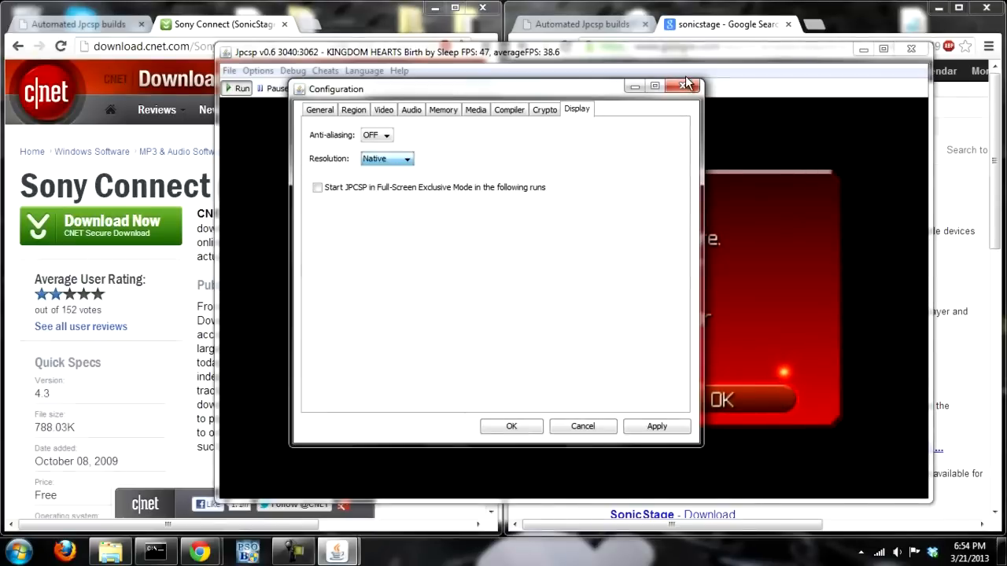
{"action": "left_click", "coordinate": [680, 85]}
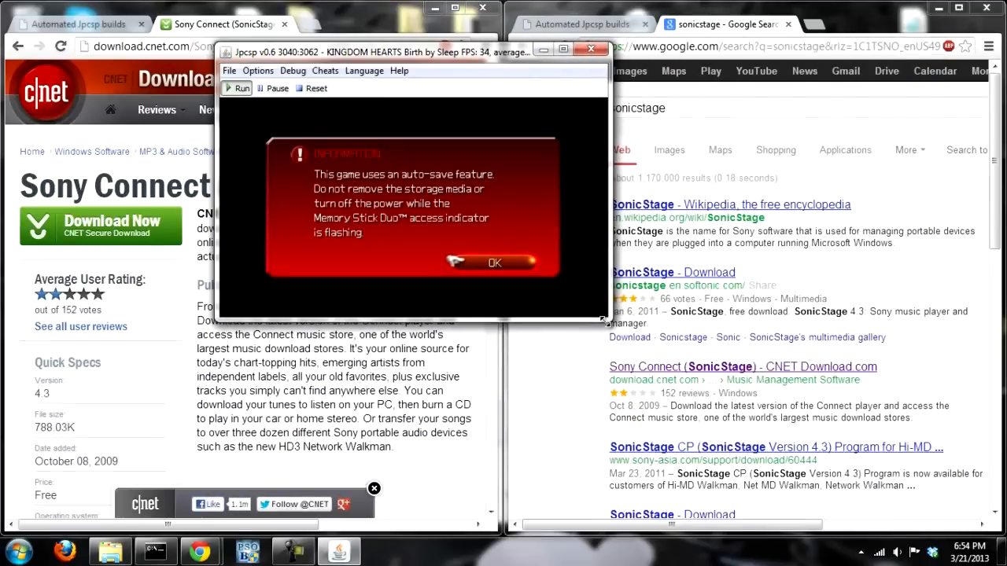
Step: Enlarge the Jpcsp game window and bring up the Options menu
{"action": "left_click", "coordinate": [494, 262]}
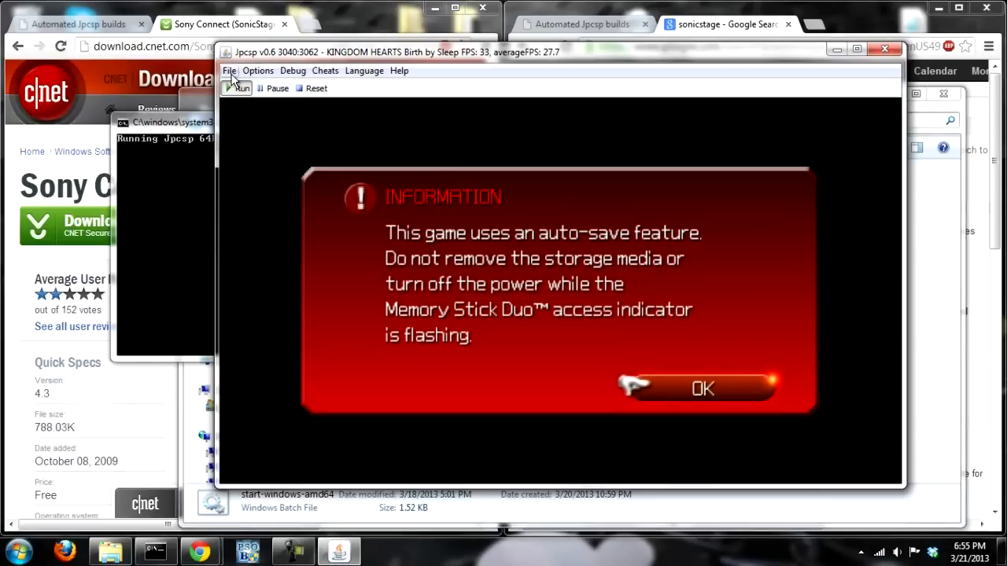
{"action": "left_click", "coordinate": [258, 71]}
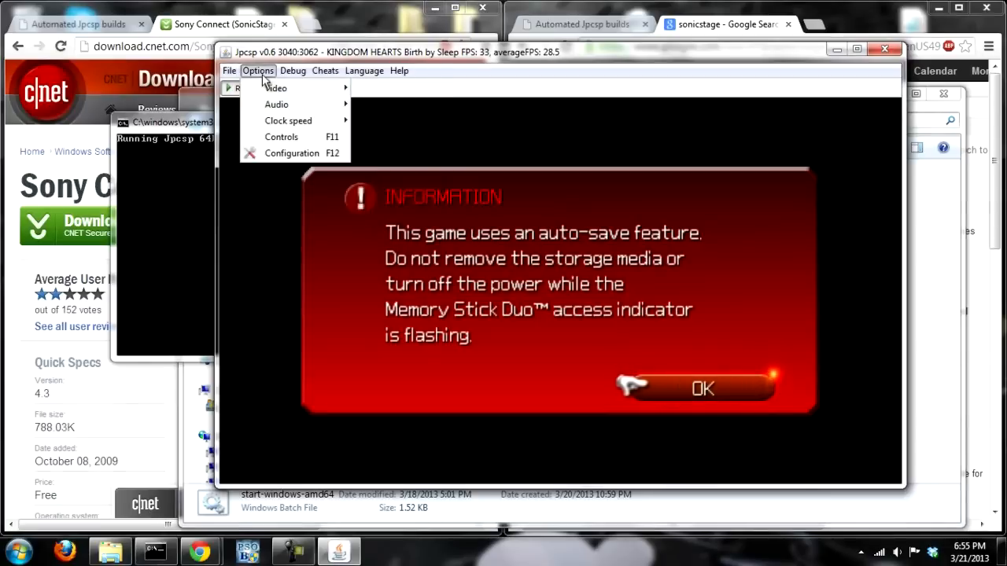
Step: Review the PSP keyboard mapping in the Controls dialog and accept it with OK
{"action": "left_click", "coordinate": [280, 137]}
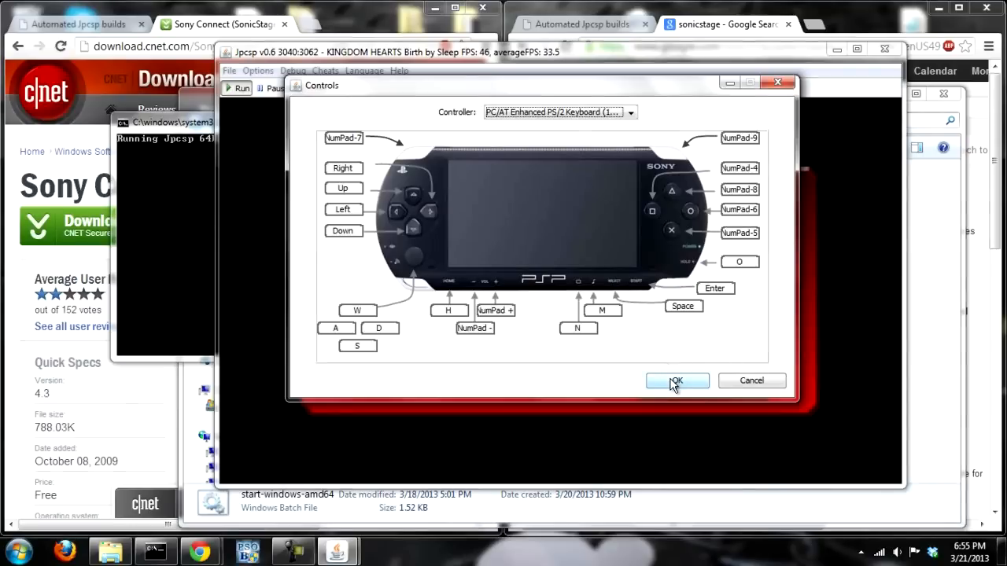
{"action": "left_click", "coordinate": [677, 381]}
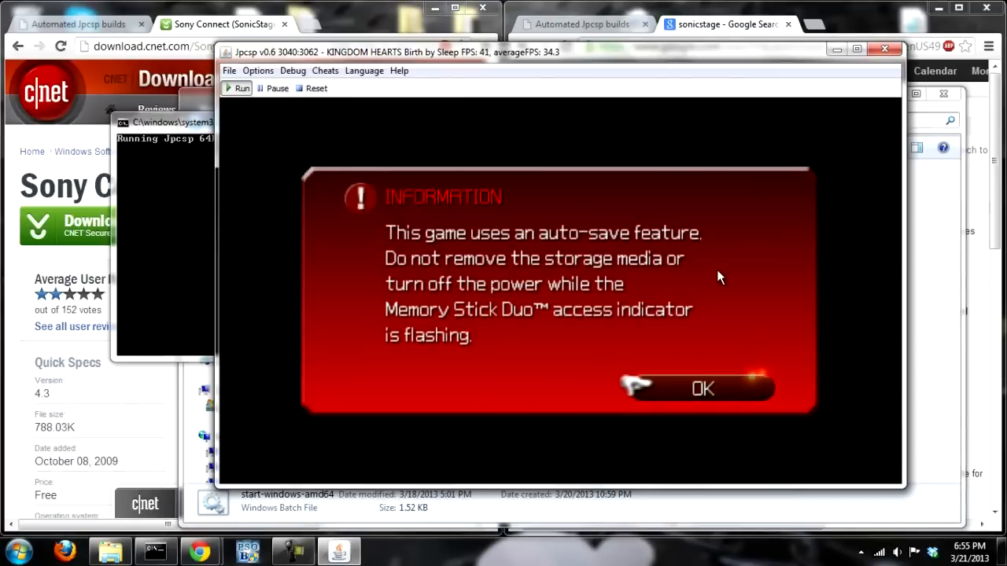
Step: Confirm the auto-save notice and start a New Game, reaching the mode selection
{"action": "left_click", "coordinate": [701, 387]}
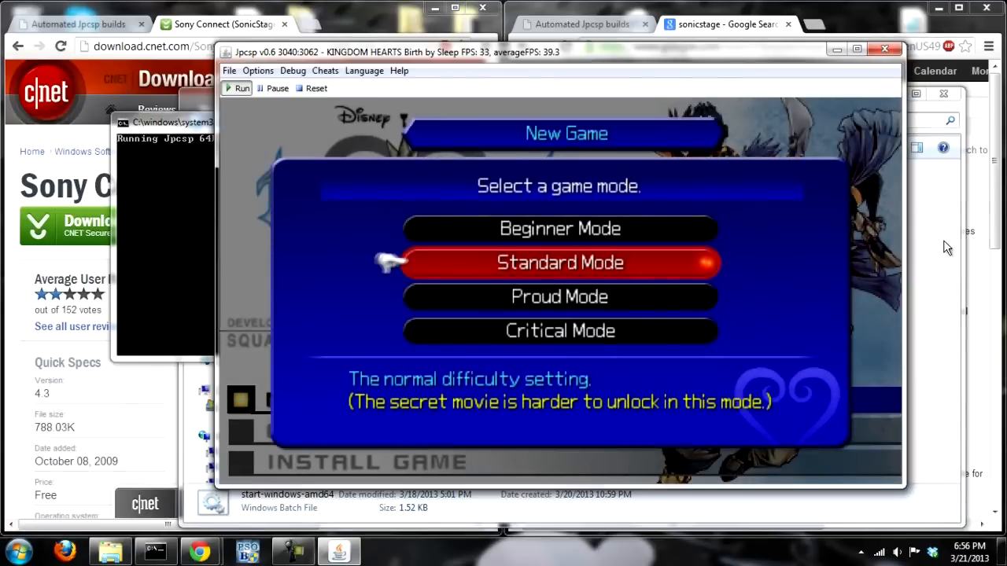
{"action": "left_click", "coordinate": [560, 261]}
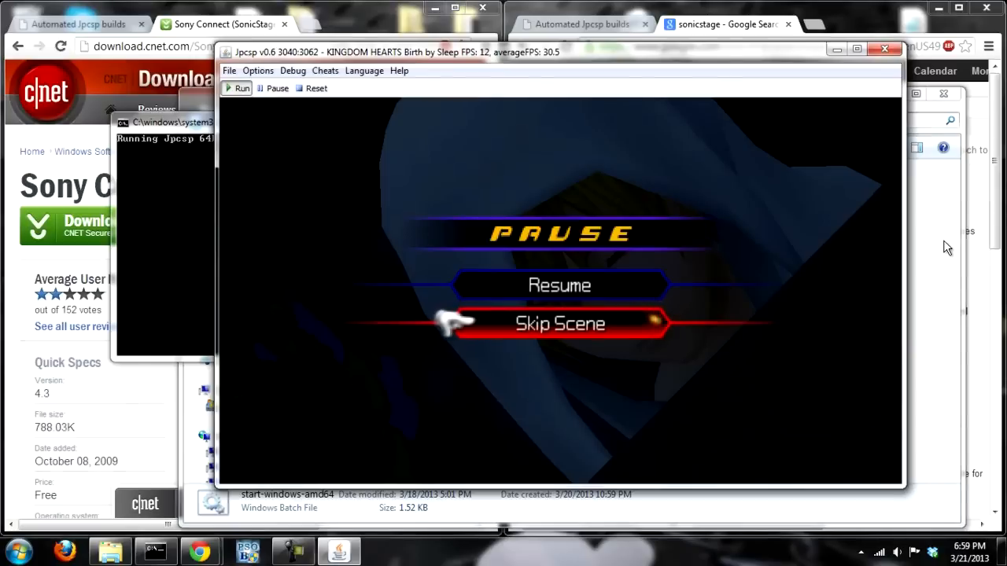
Step: Choose Skip Scene in the pause menu to skip the opening cutscene
{"action": "left_click", "coordinate": [560, 324]}
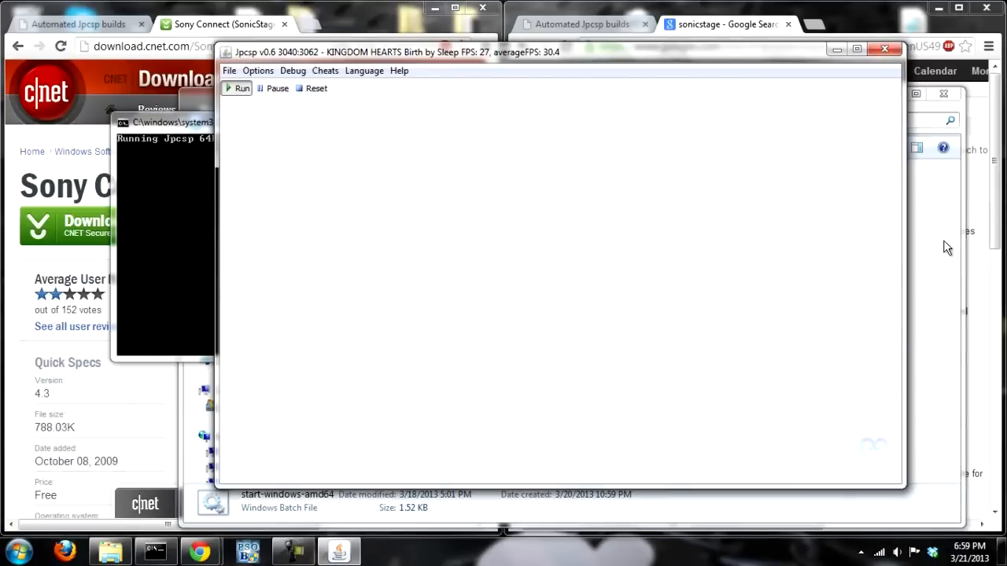